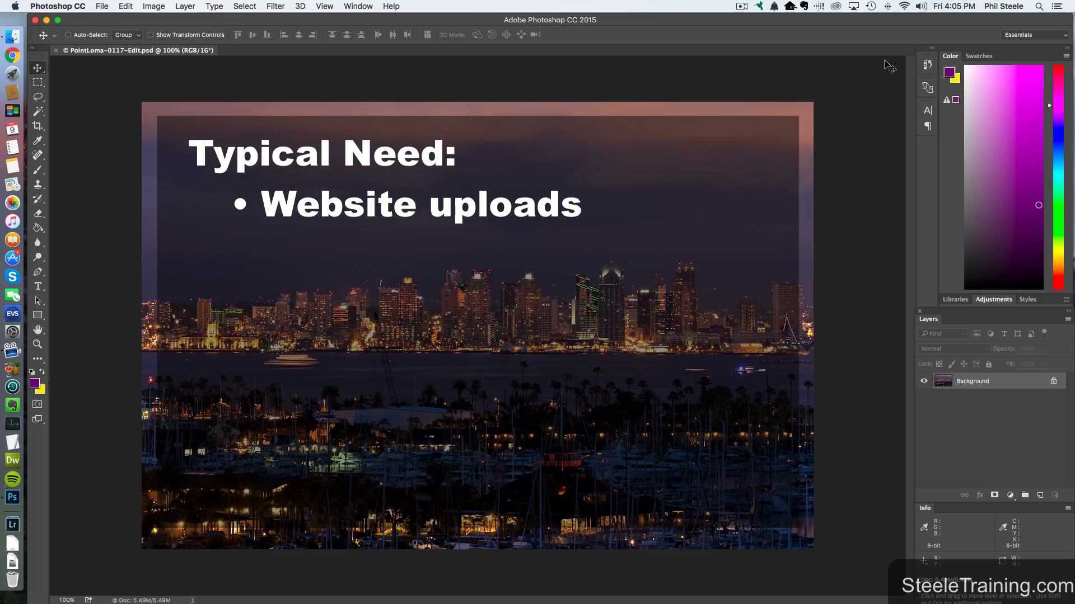
Show the intro slides reading 'Many ways' and 'Frustrating, difficult'
type("Many ways")
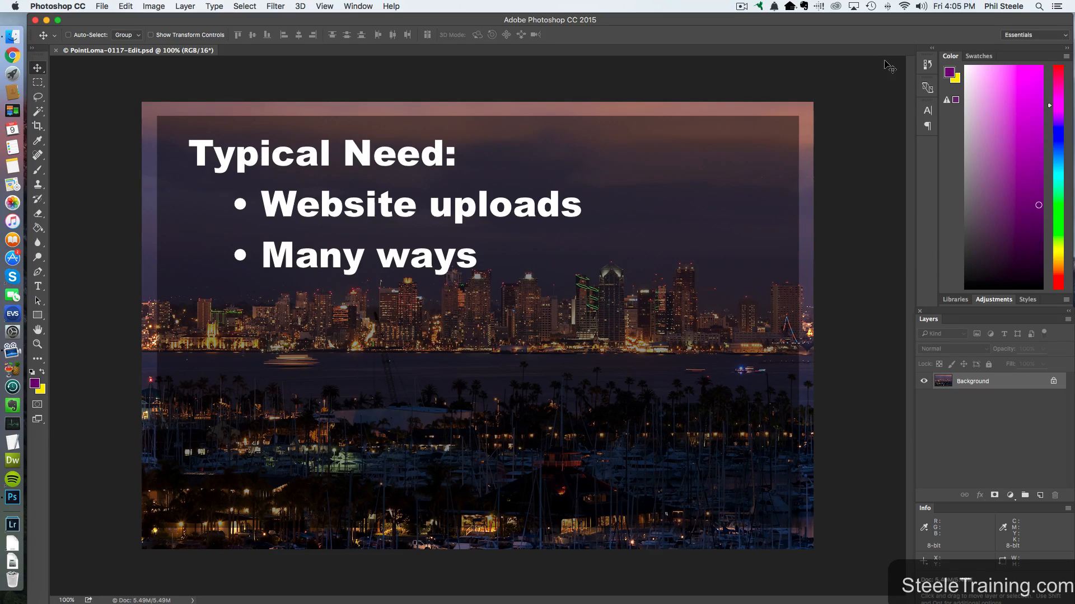
type("Frustrating, difficult")
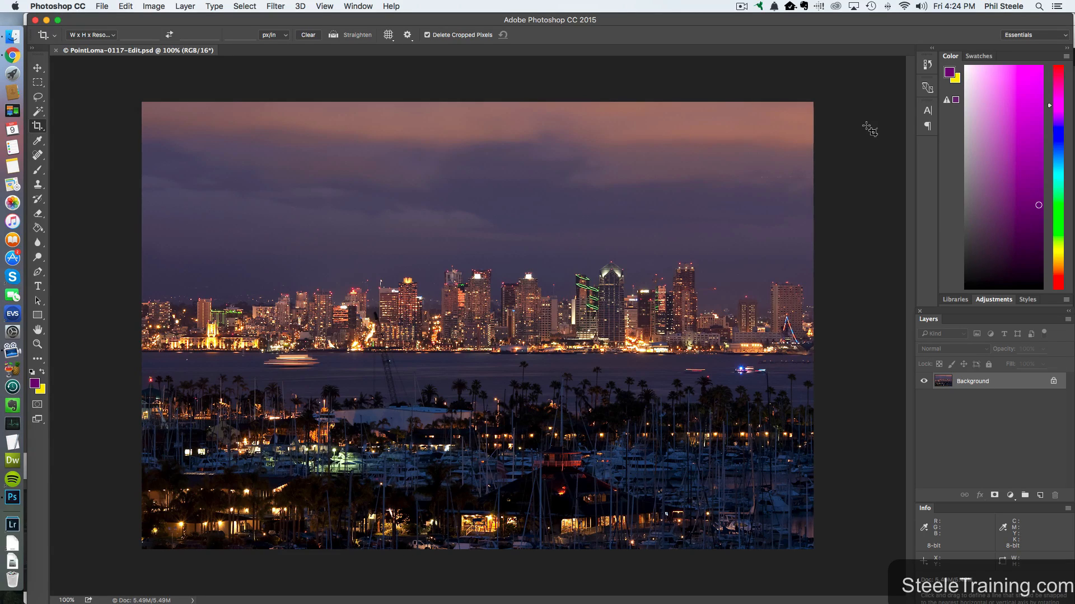
mouse_move(787, 131)
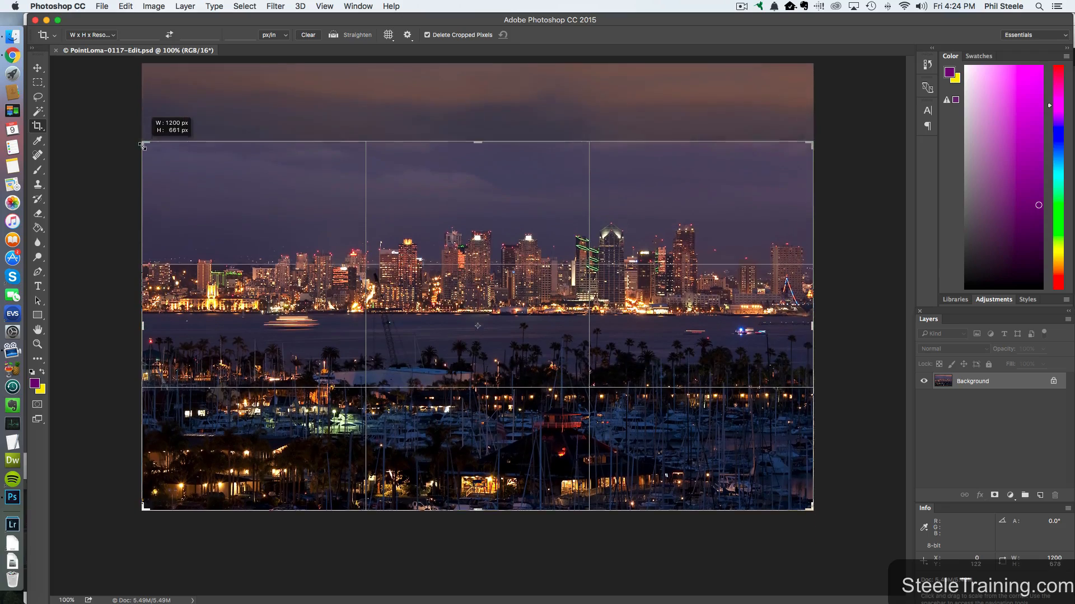
Frame a wide strip around the skyline and water and apply the crop
left_click_drag(142, 144, 153, 156)
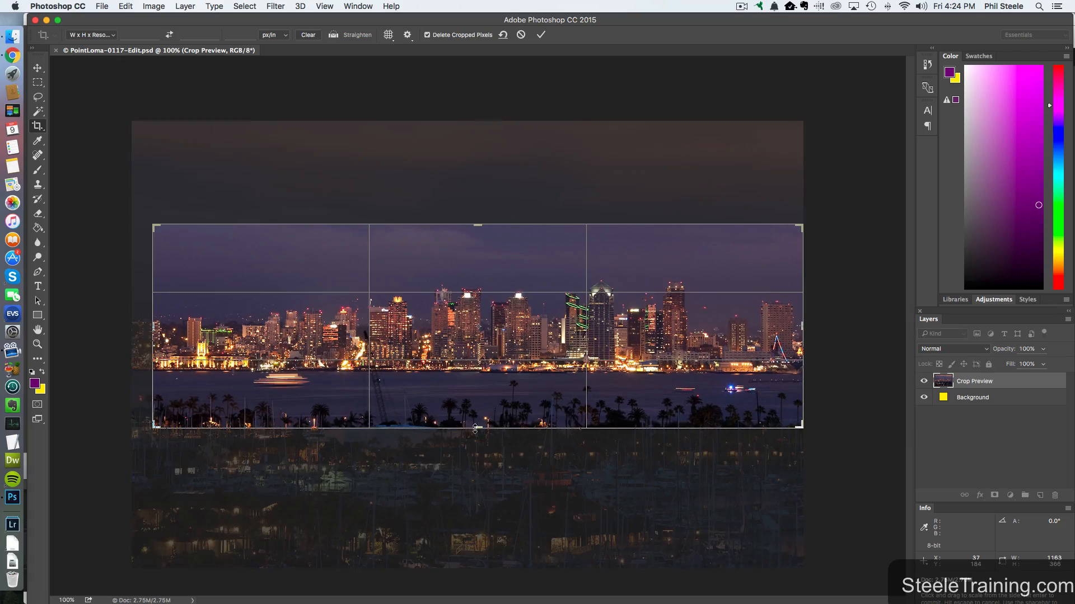
key("enter")
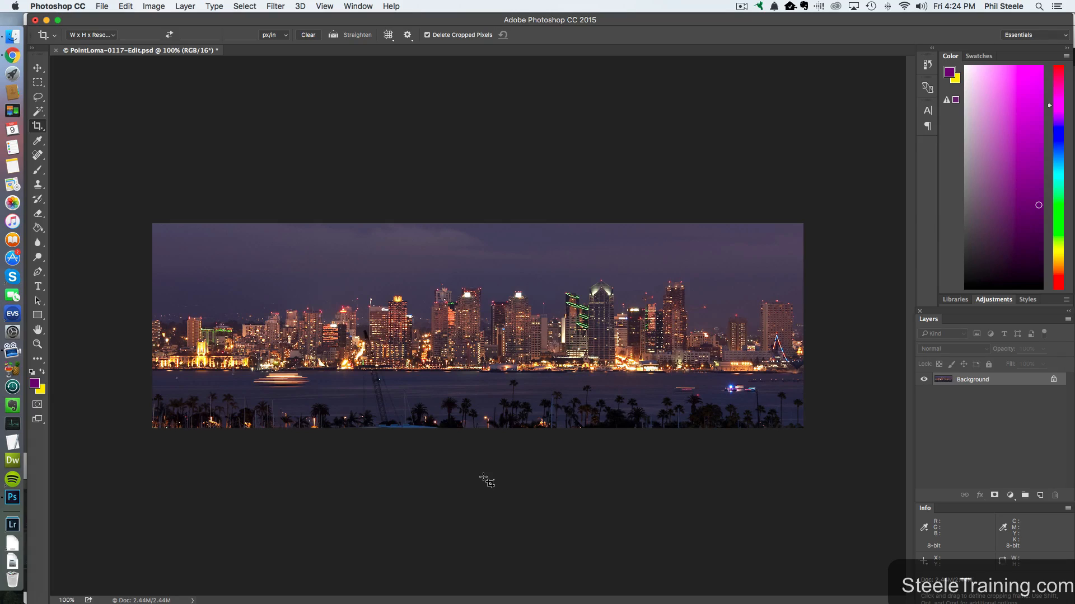
mouse_move(252, 97)
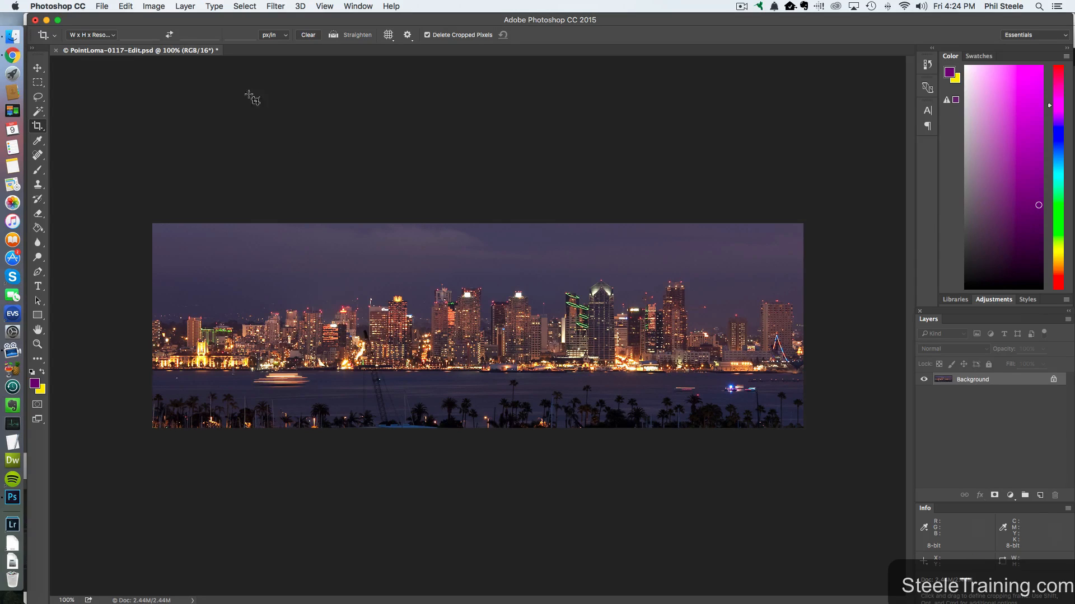
Enter a smaller pixel width in Image Size, starting with 8, keeping proportions constrained
left_click(152, 6)
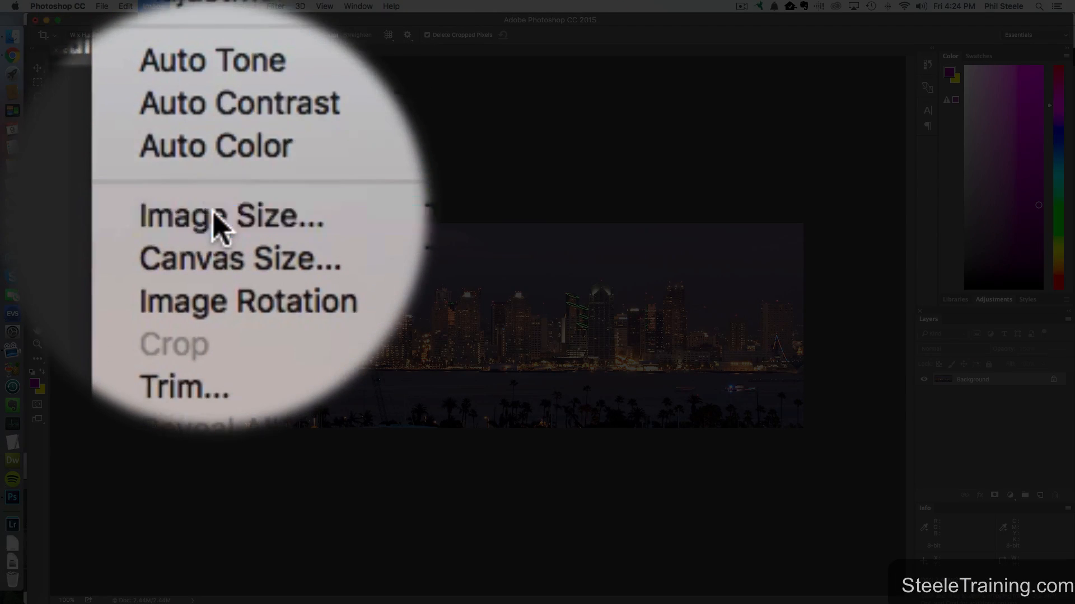
left_click(231, 214)
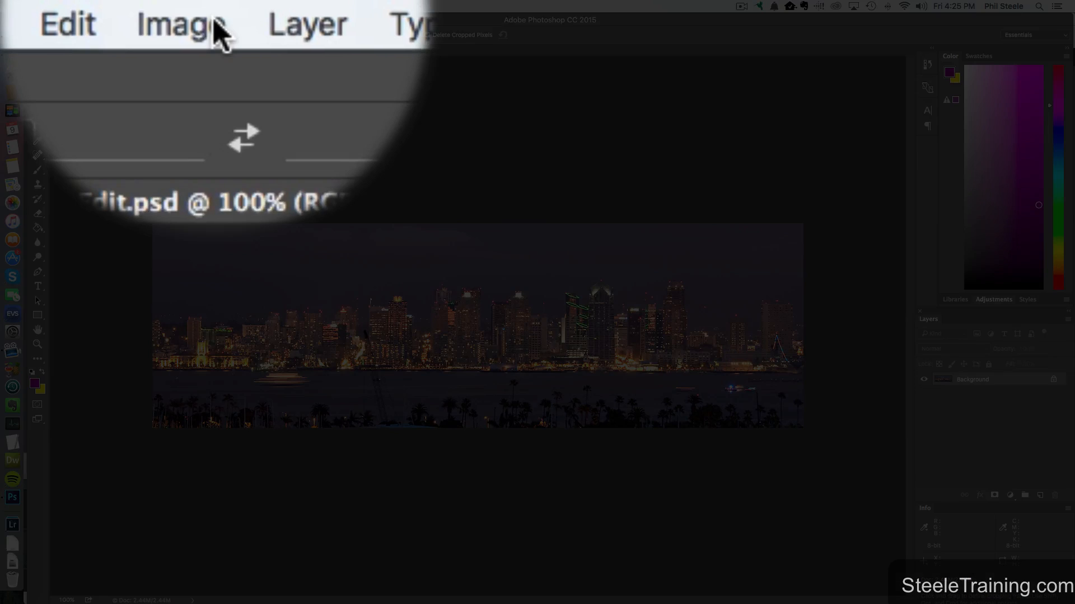
left_click(153, 6)
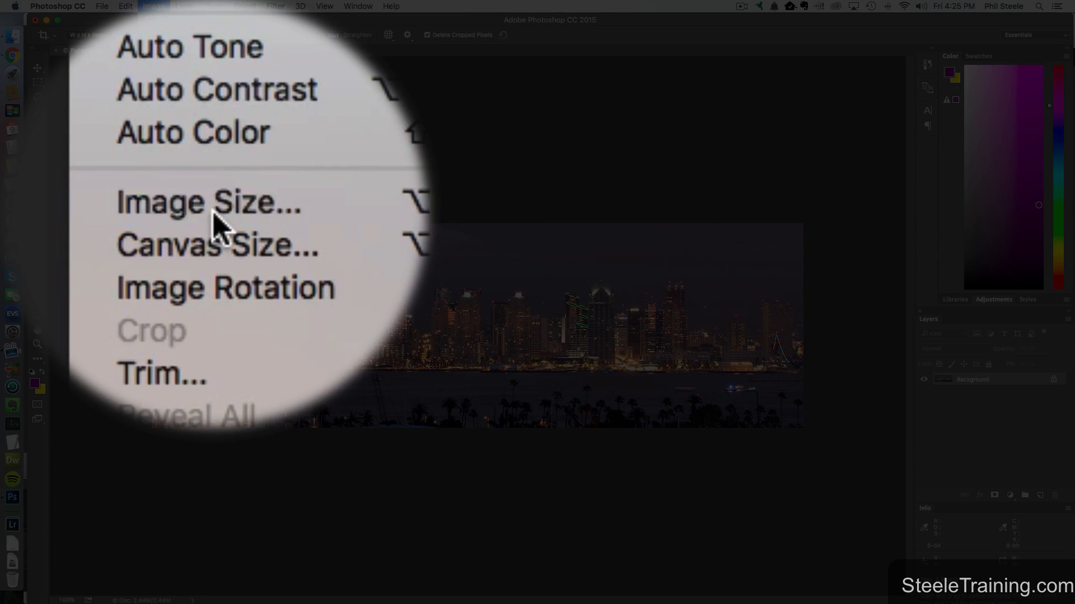
left_click(208, 201)
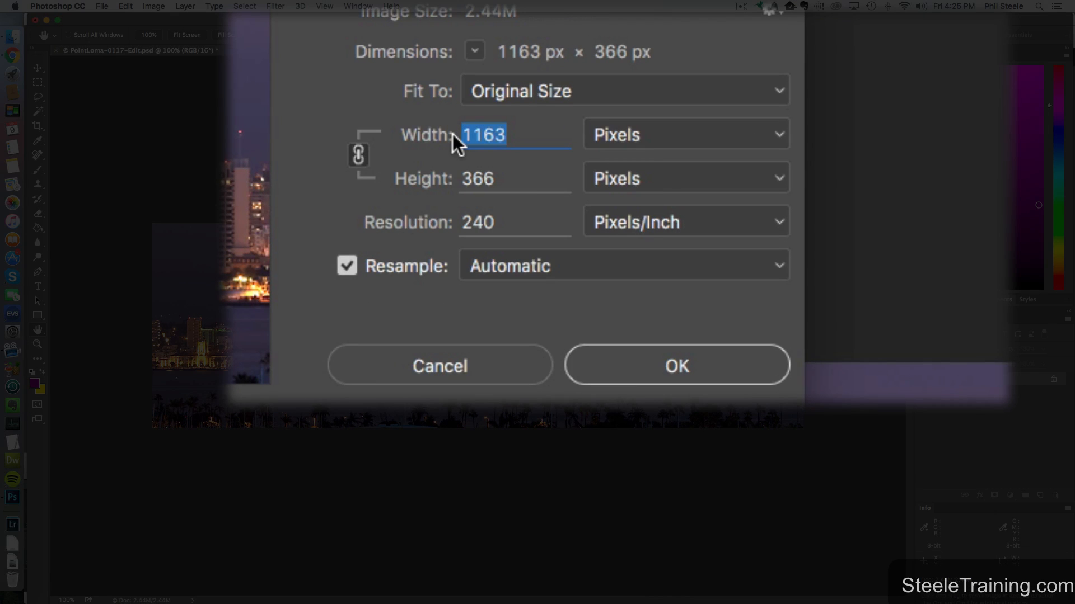
type("8")
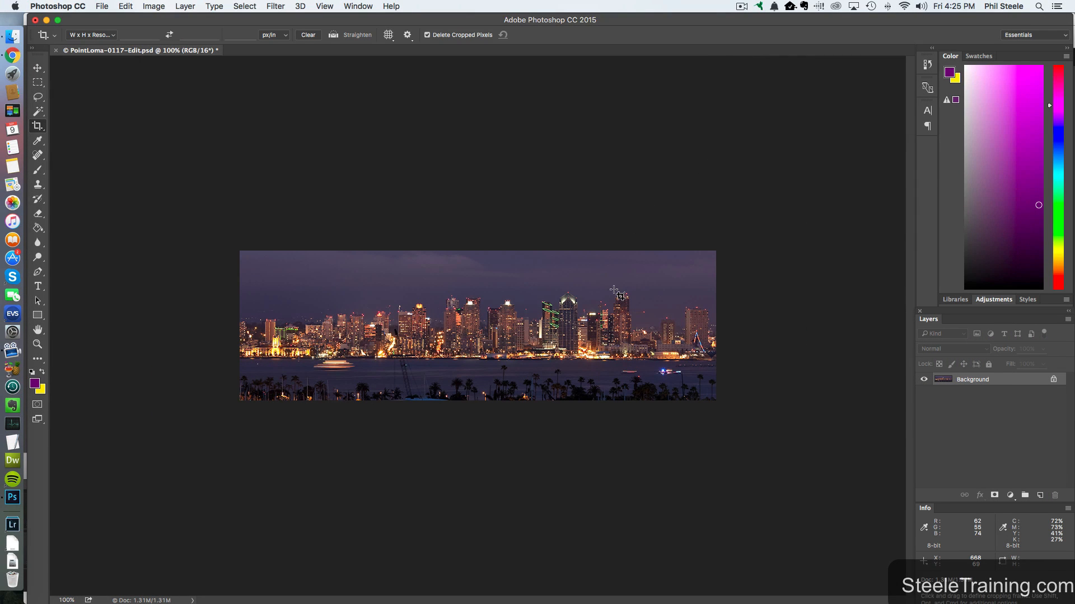
mouse_move(709, 339)
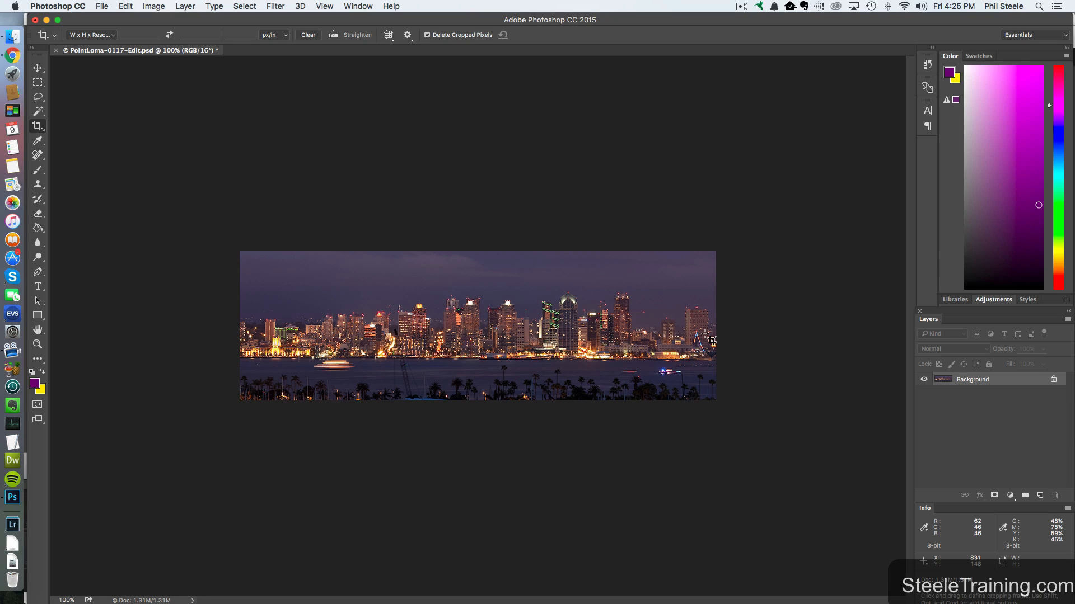
Inspect the 851 × 268 px dimensions in Image Size, then close without changes
left_click(153, 6)
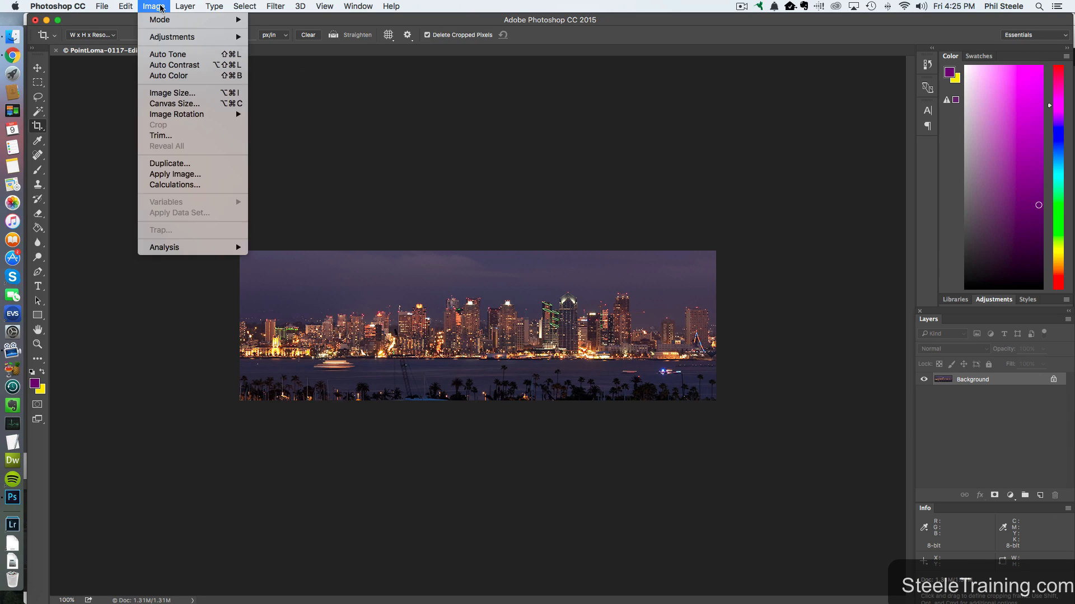
left_click(171, 92)
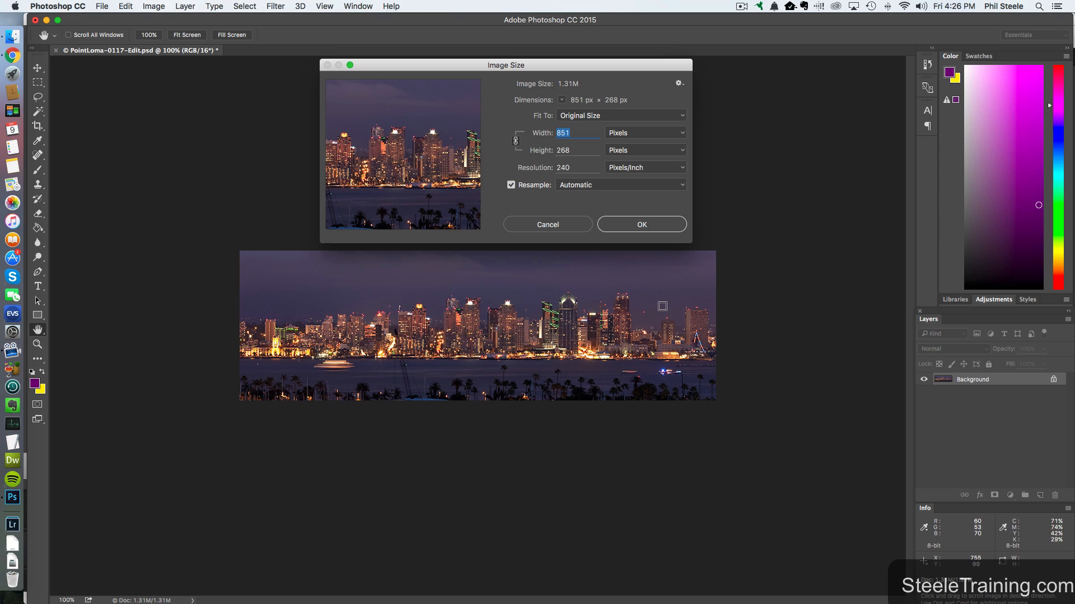
left_click(640, 224)
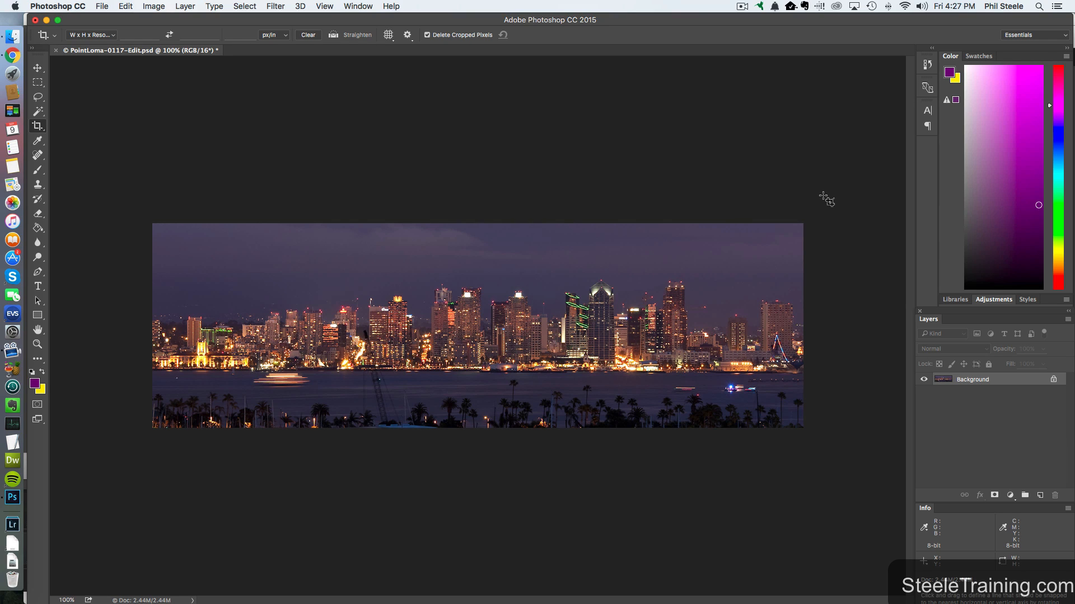
mouse_move(158, 15)
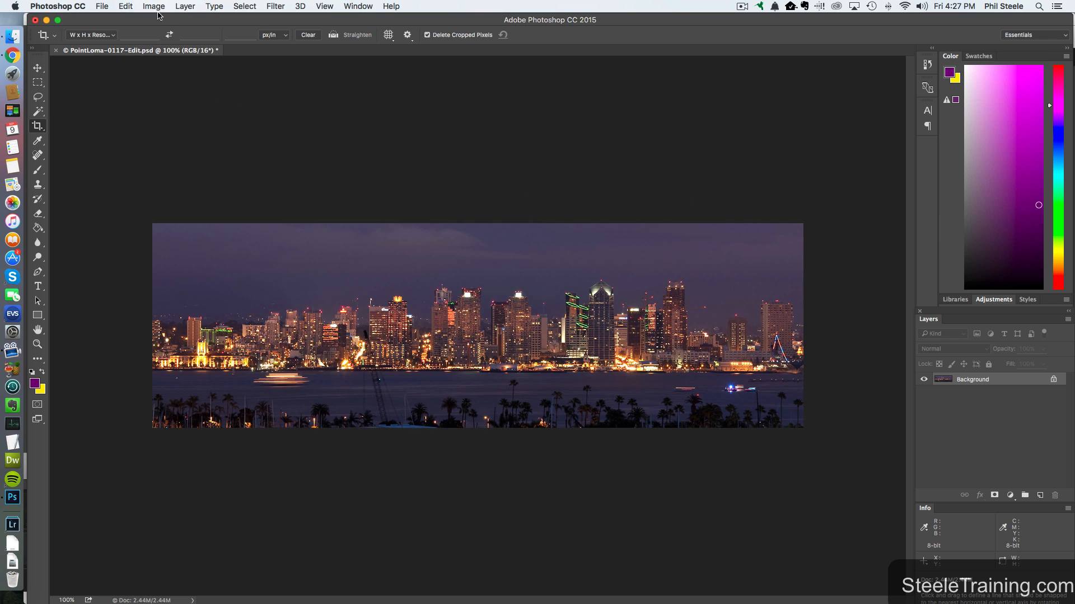
Resize the image to 315 px high, giving 1001 × 315 px
left_click(153, 6)
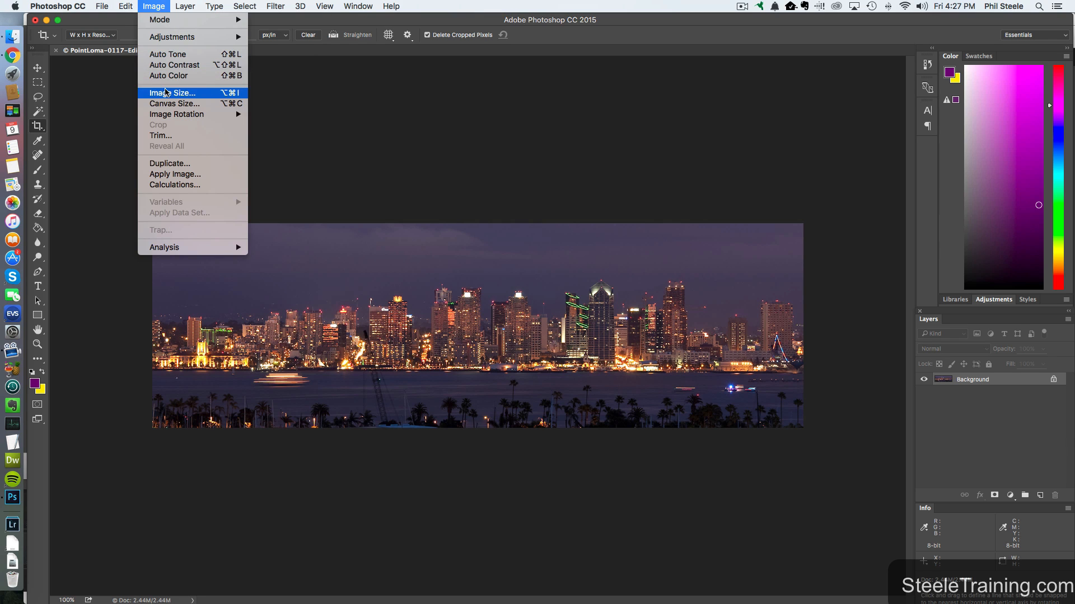
left_click(172, 92)
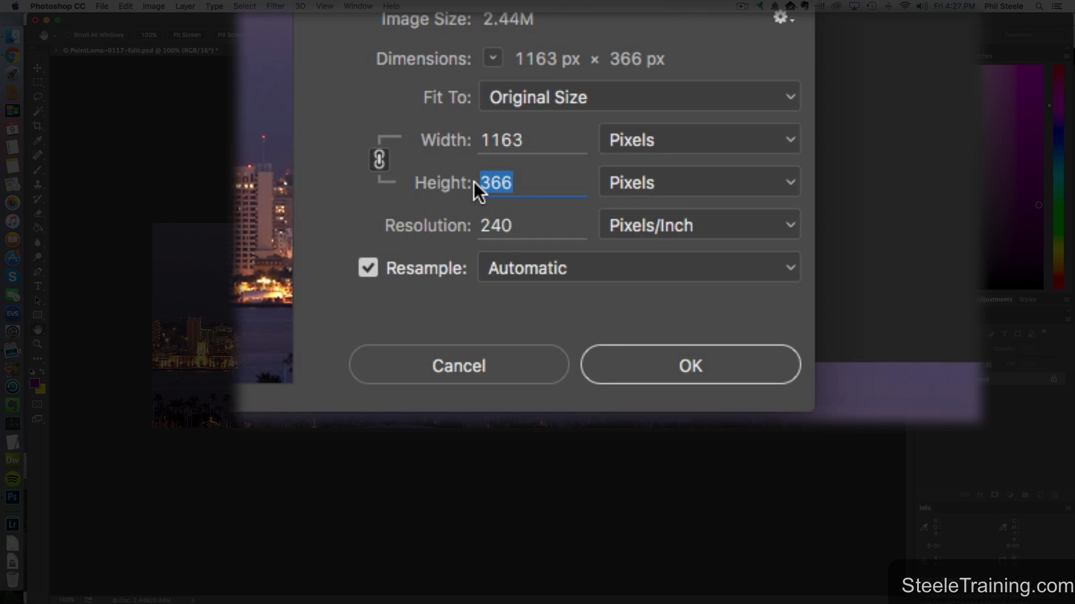
type("315")
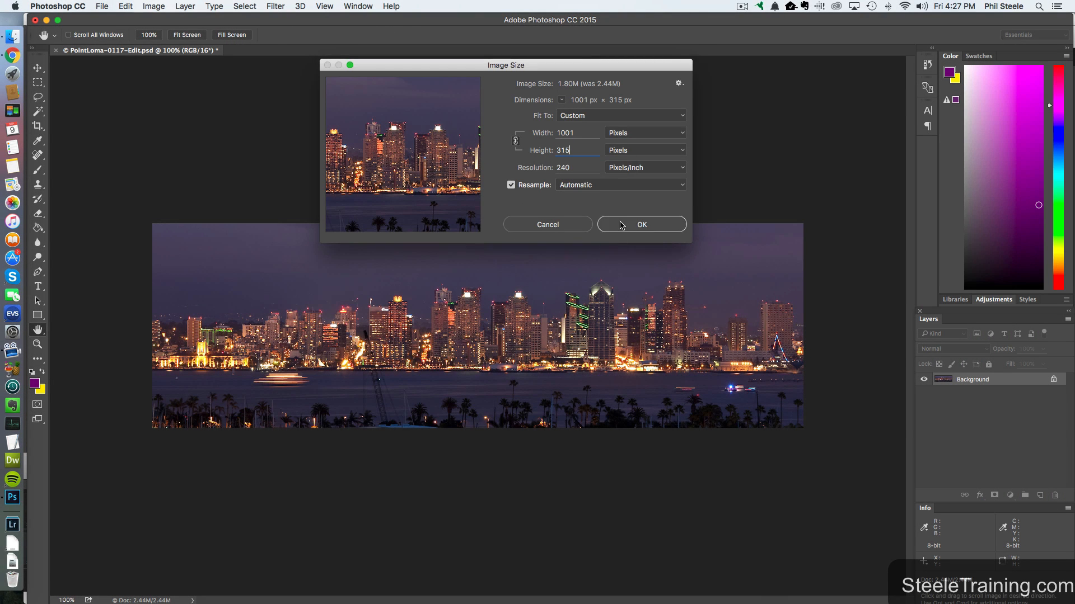
left_click(641, 224)
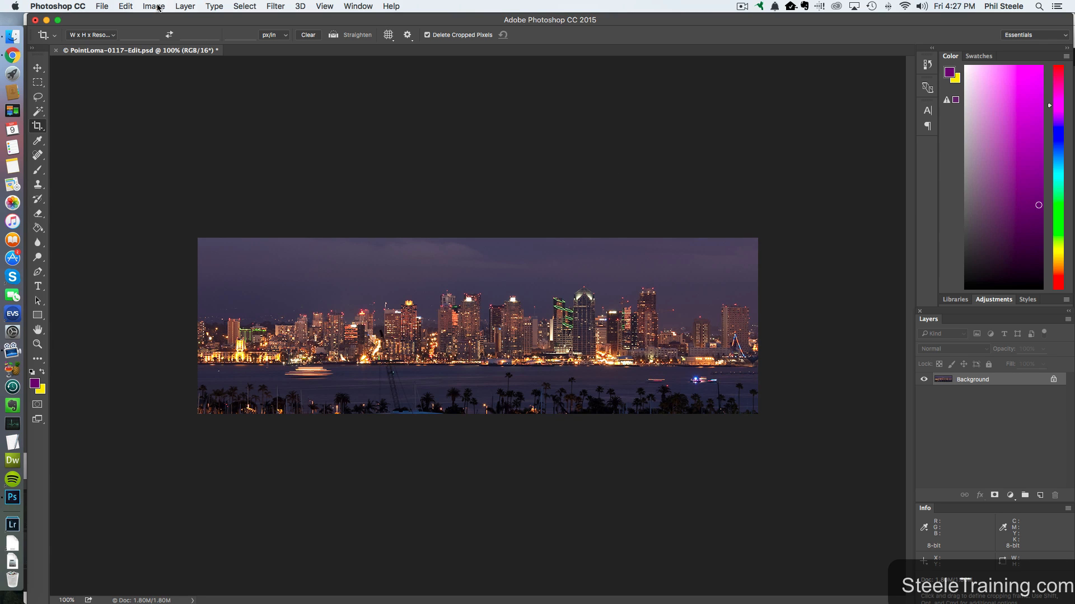
Reopen Image Size to confirm the 1001 × 315 px dimensions
left_click(152, 6)
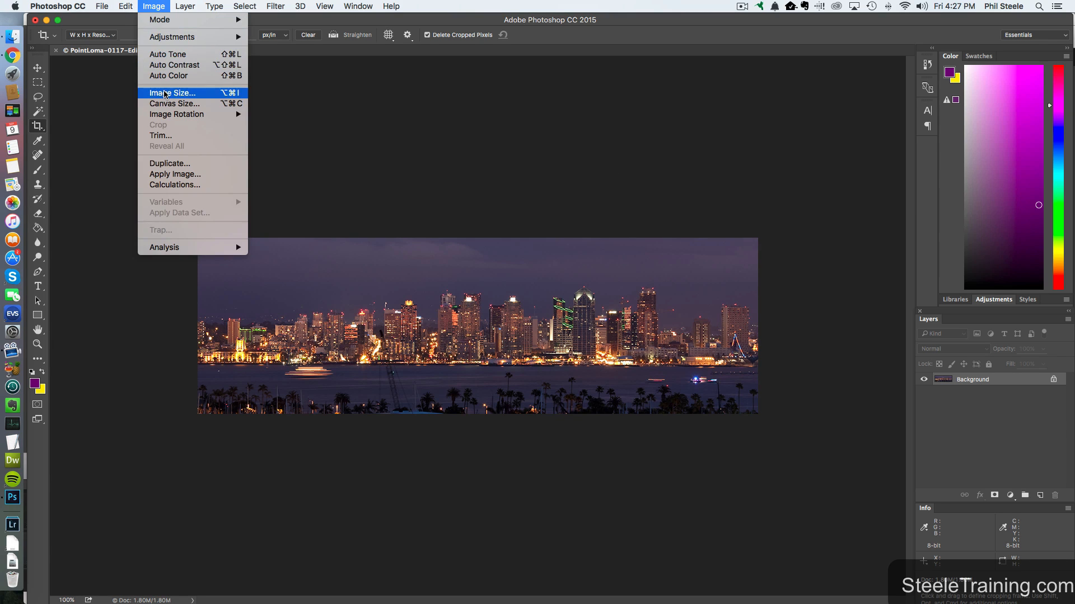
left_click(172, 92)
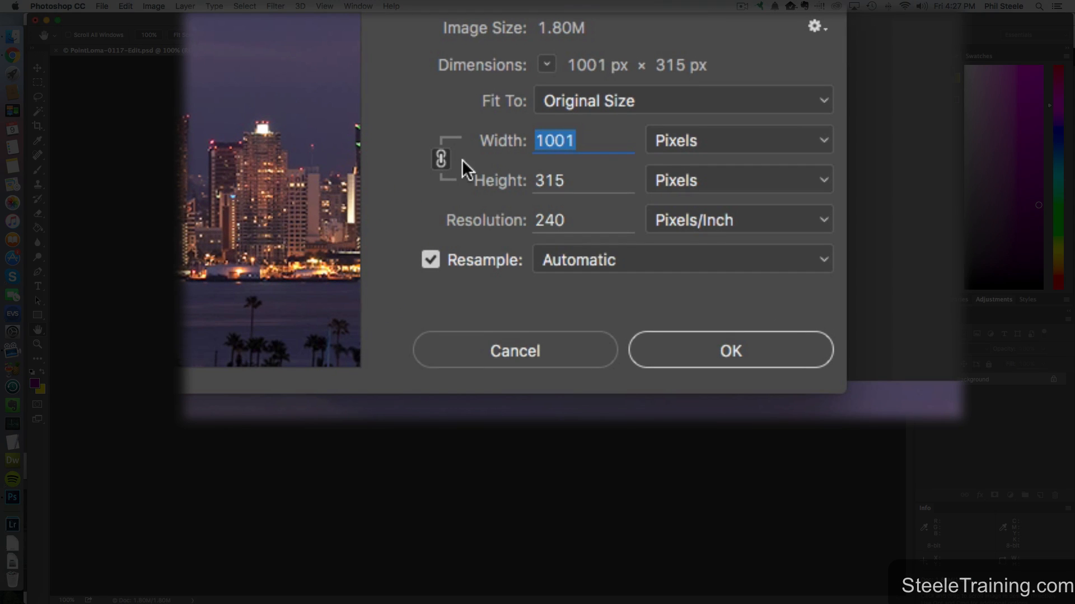
mouse_move(548, 163)
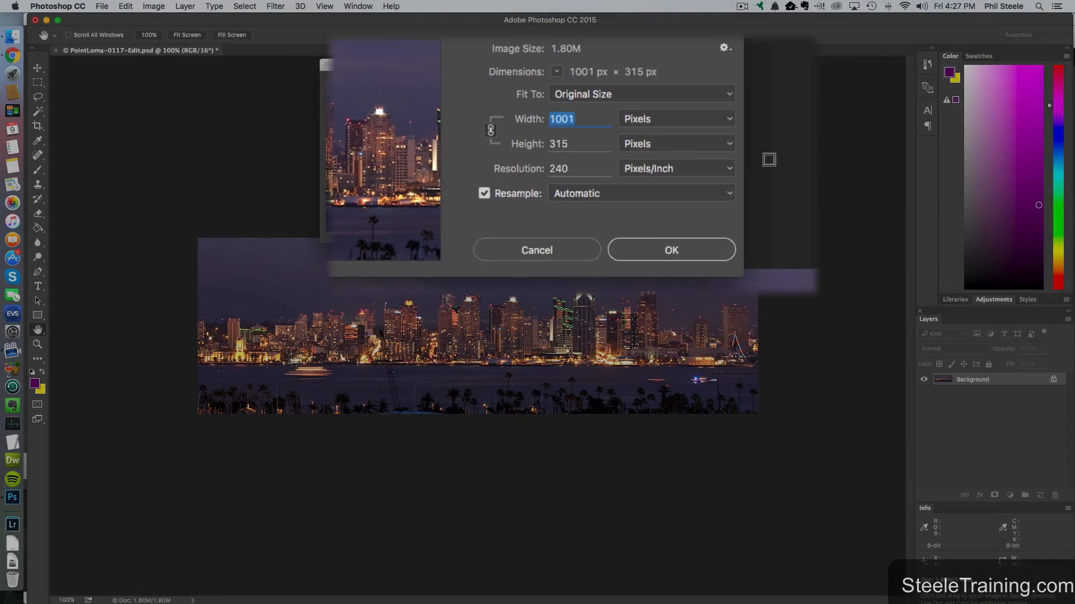
left_click(670, 249)
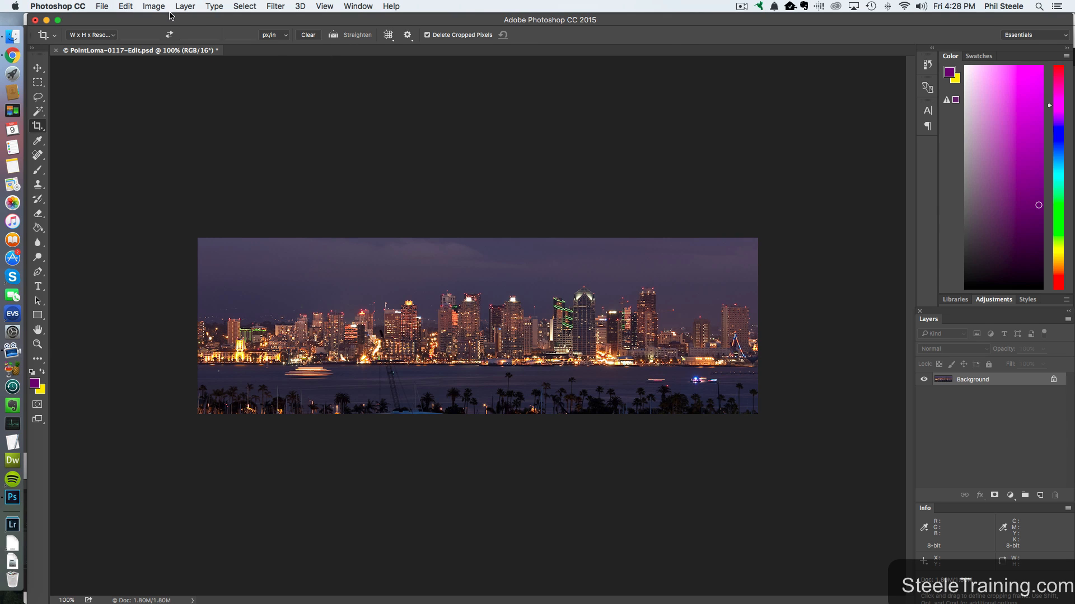
Trim the canvas to 851 px wide with a center anchor, accepting the clipping
left_click(152, 7)
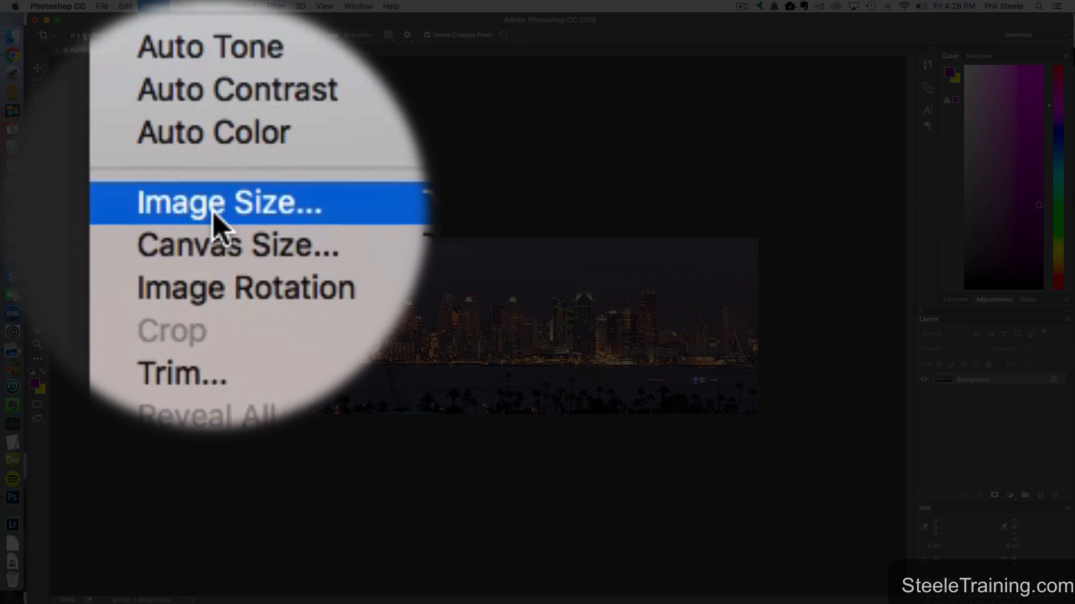
left_click(236, 245)
type("851")
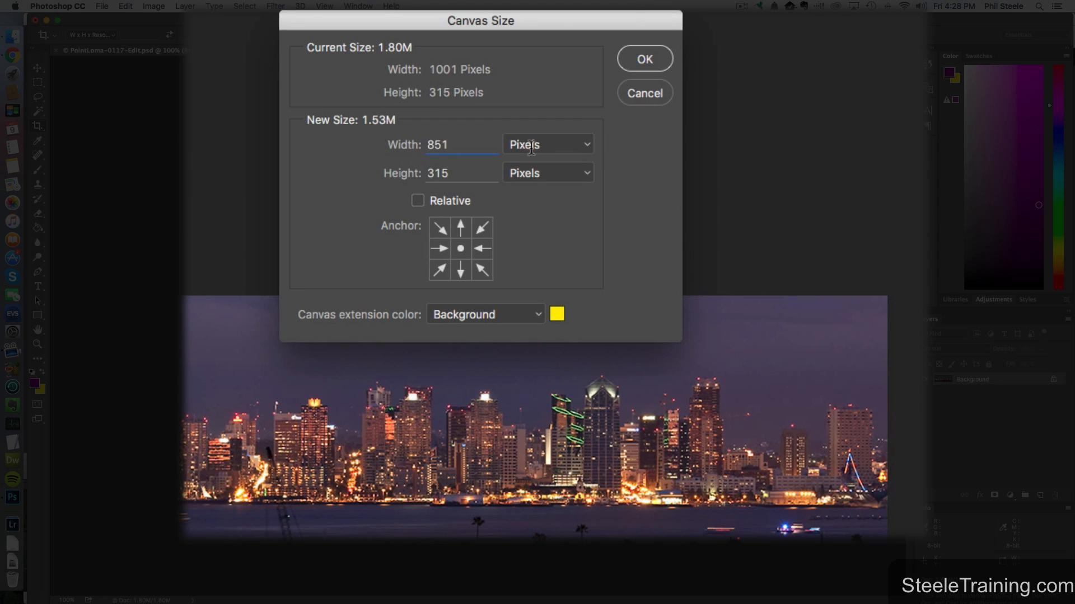
mouse_move(461, 259)
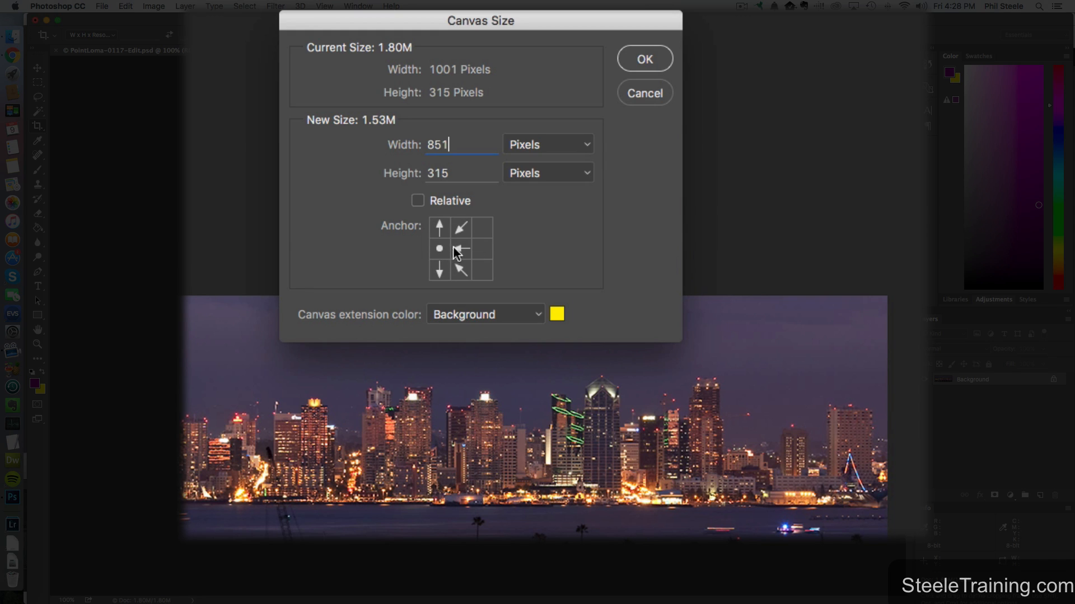
left_click(461, 248)
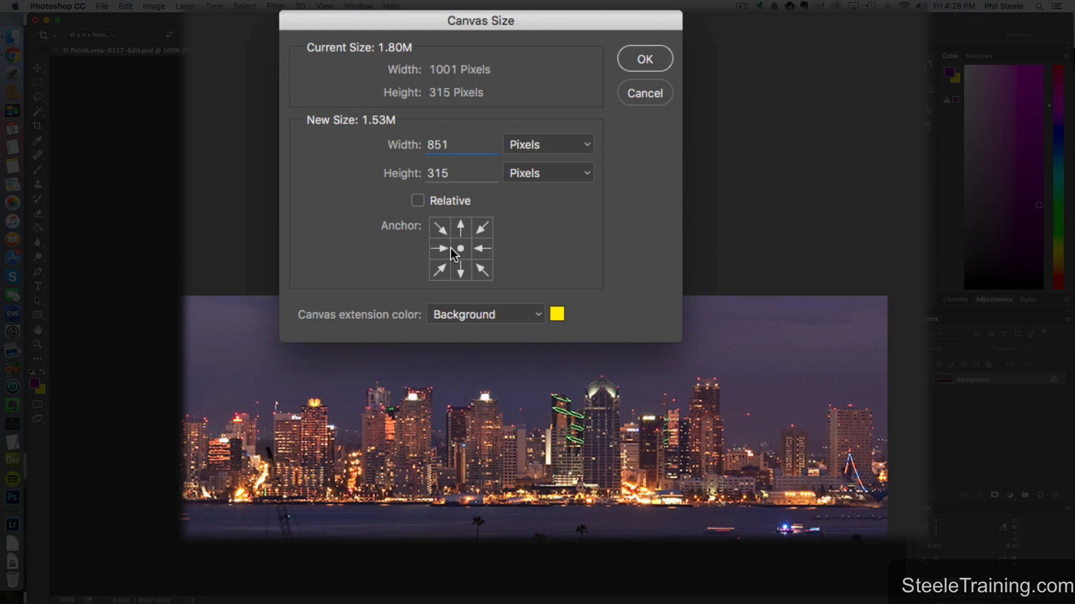
left_click(461, 144)
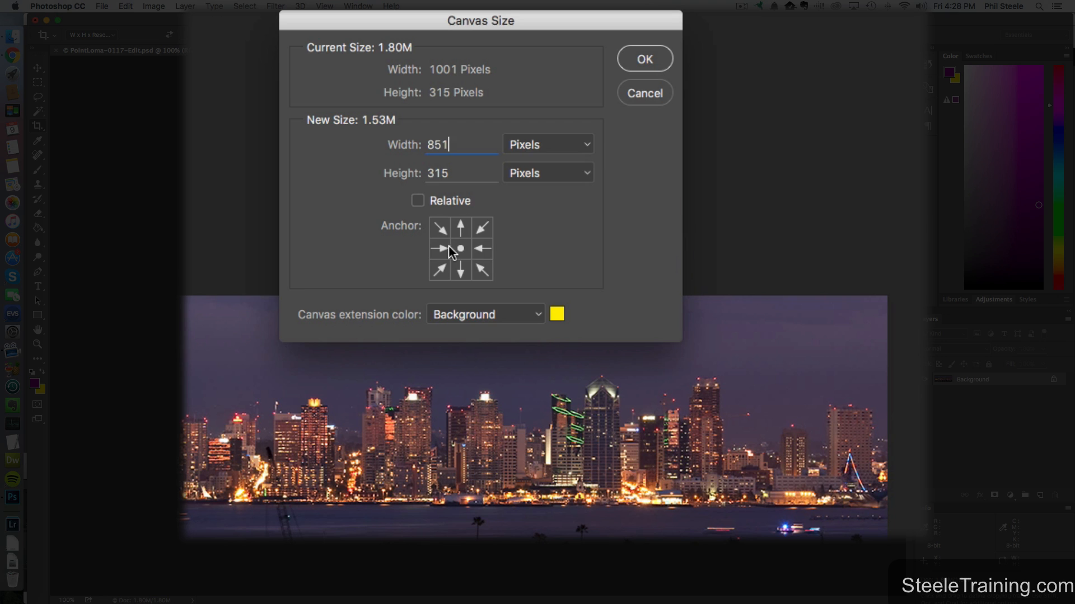
mouse_move(498, 253)
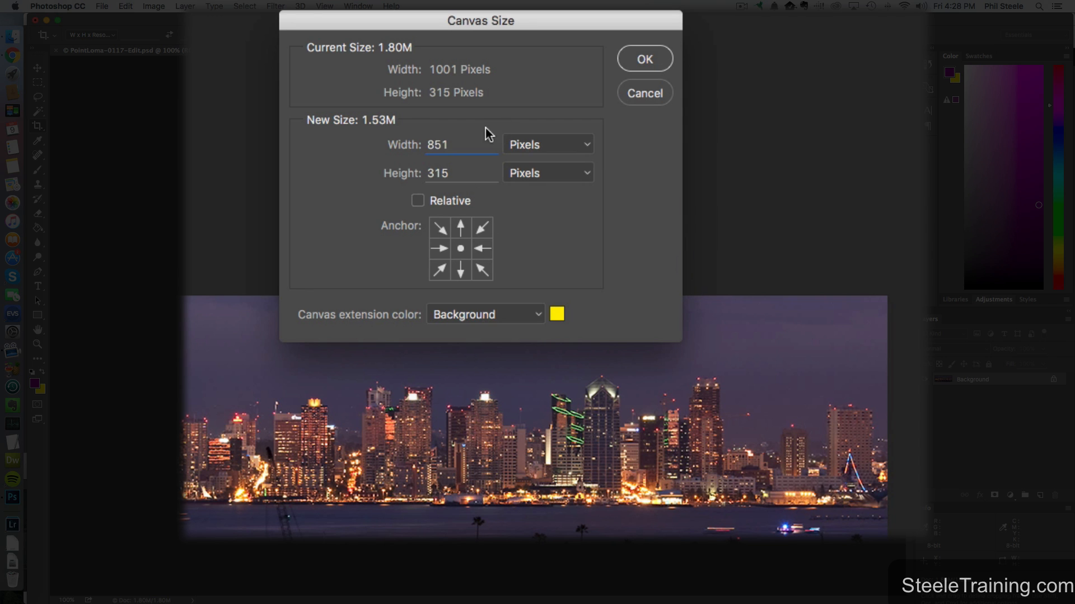
left_click(643, 58)
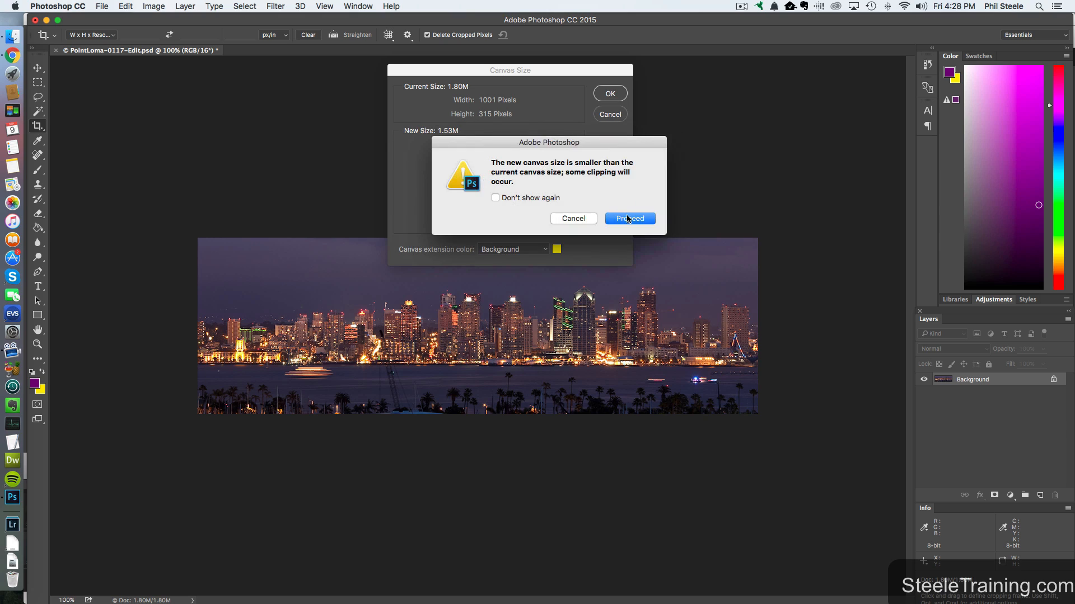
left_click(628, 218)
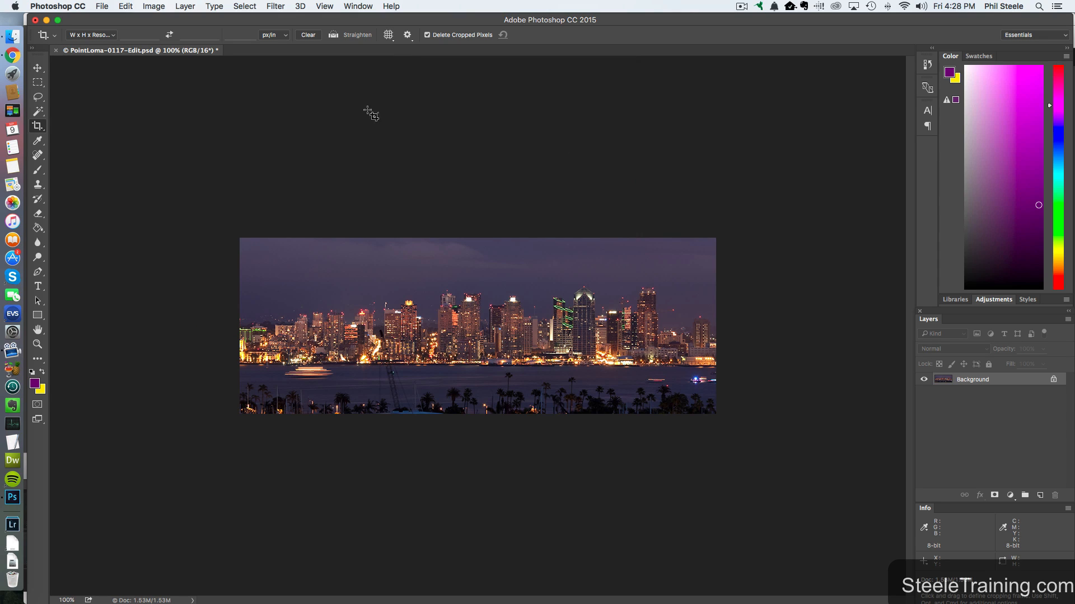
Verify the new pixel dimensions in Image Size and close it unchanged
left_click(152, 6)
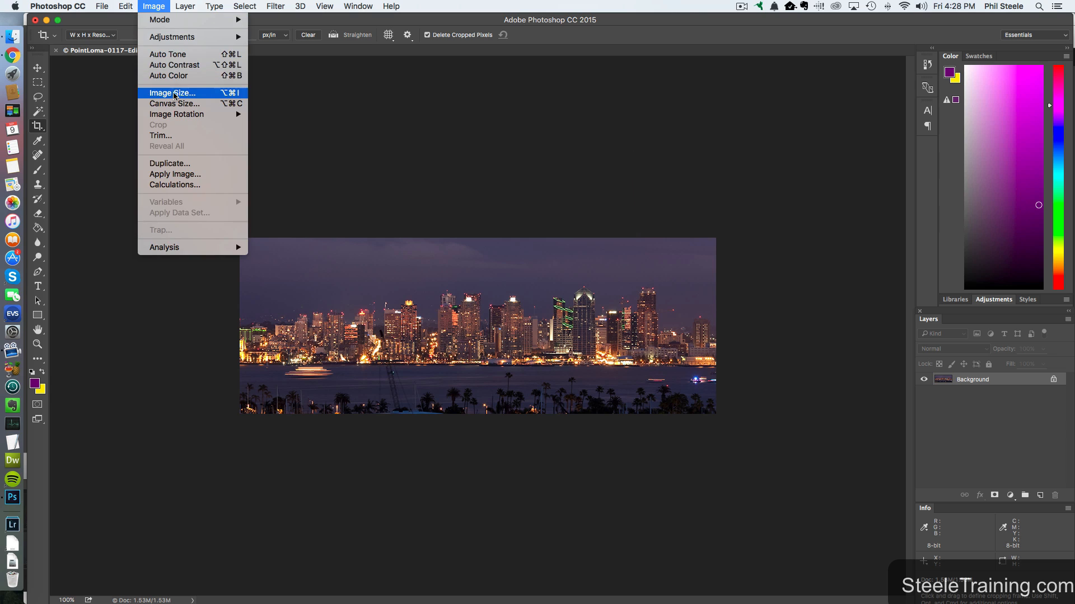
left_click(172, 93)
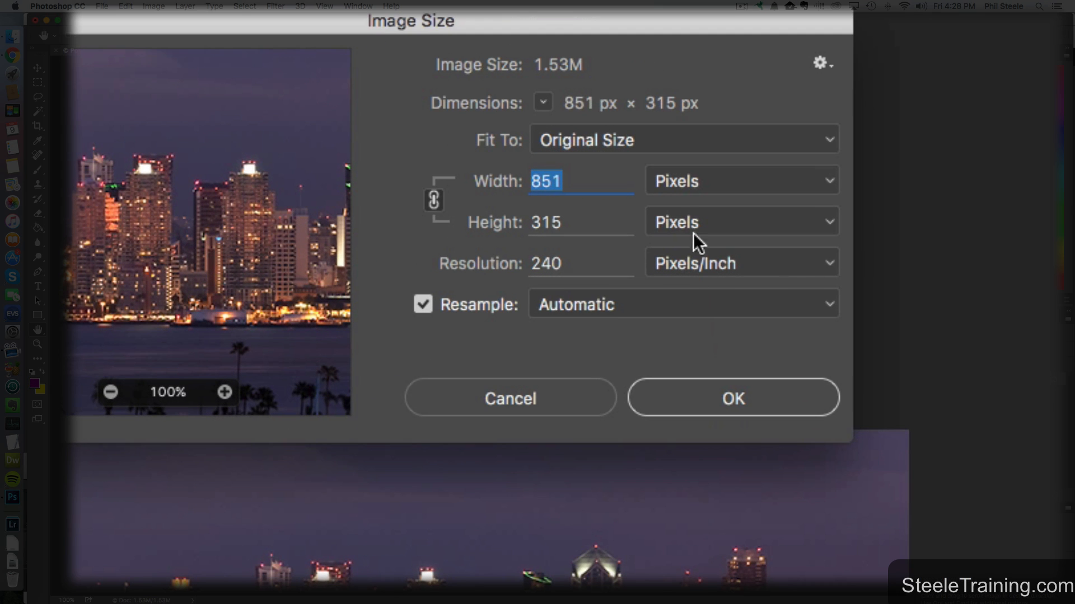
mouse_move(586, 221)
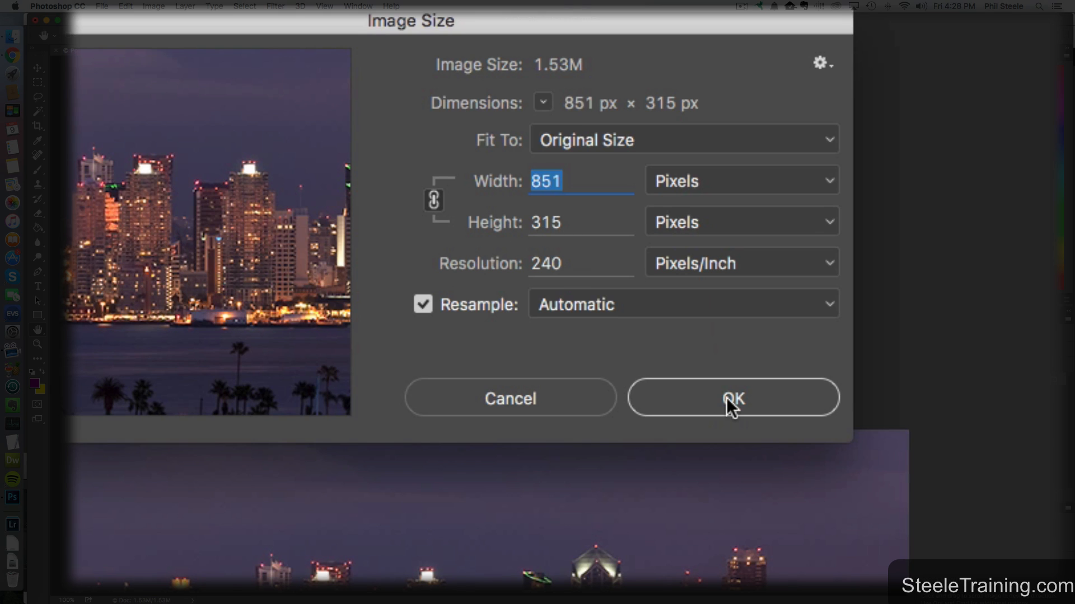
left_click(733, 397)
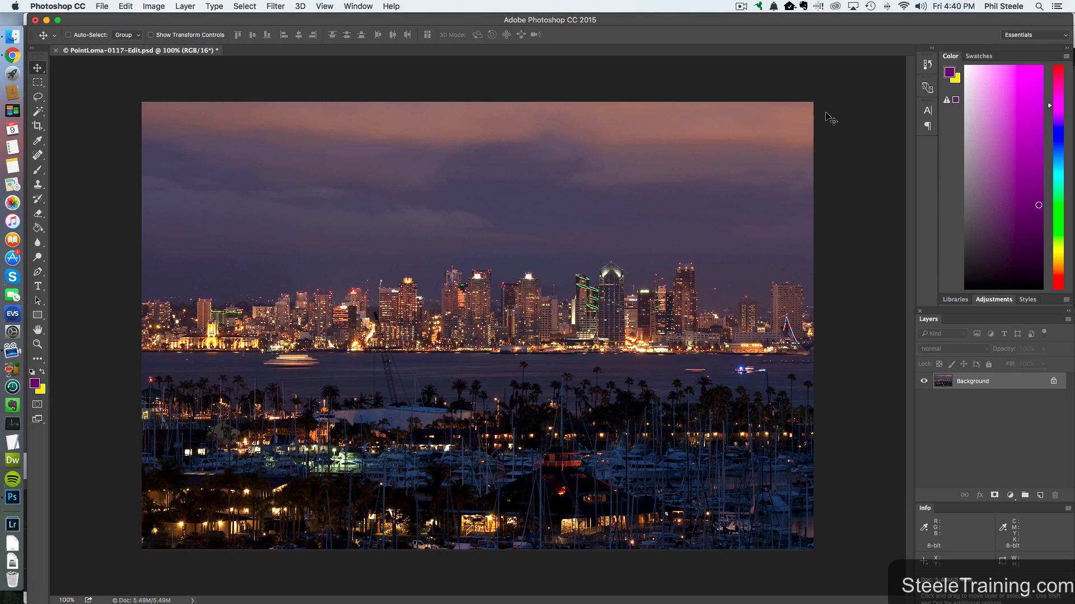
mouse_move(123, 120)
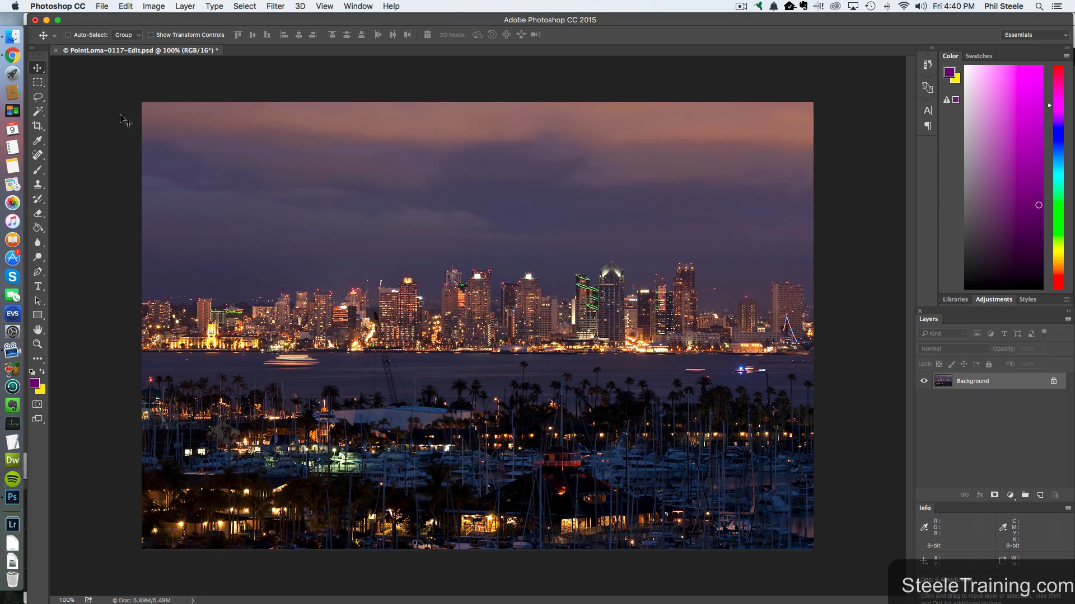
Activate the Crop tool with the W x H x Resolution preset
left_click(37, 125)
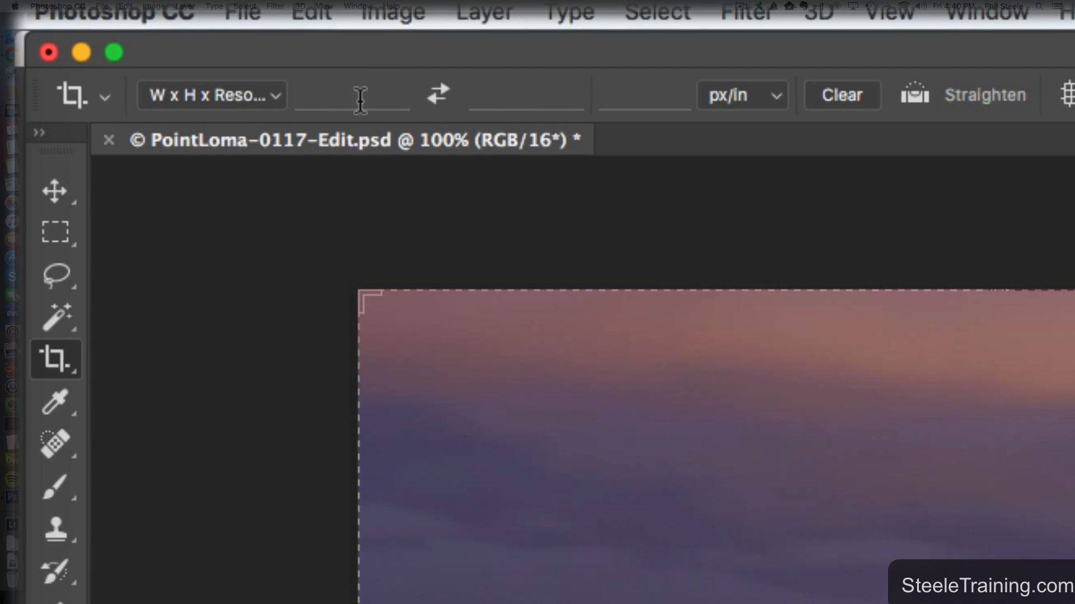
mouse_move(640, 94)
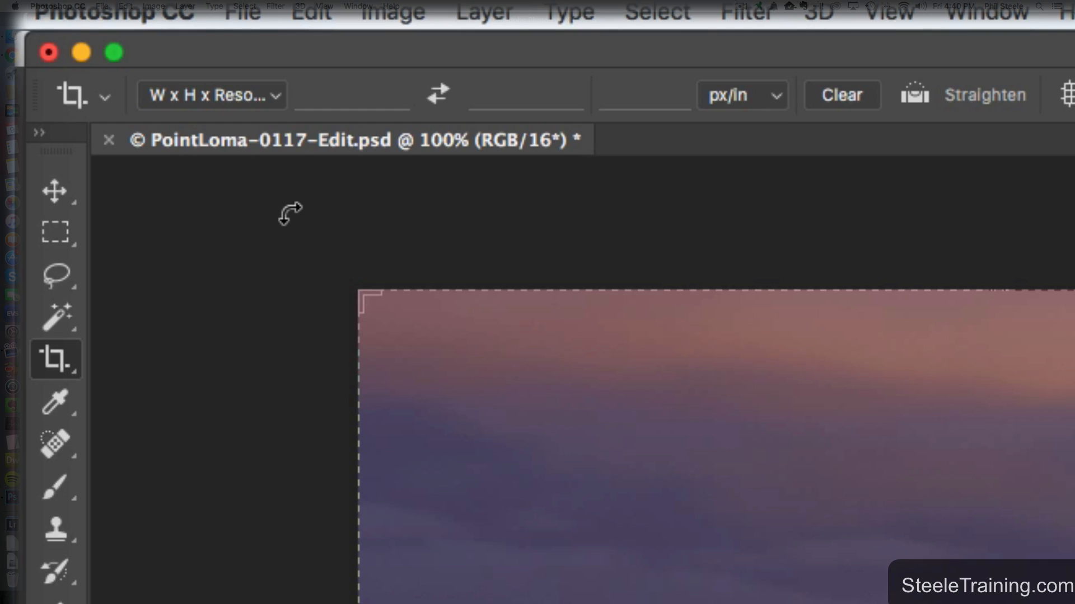
mouse_move(278, 106)
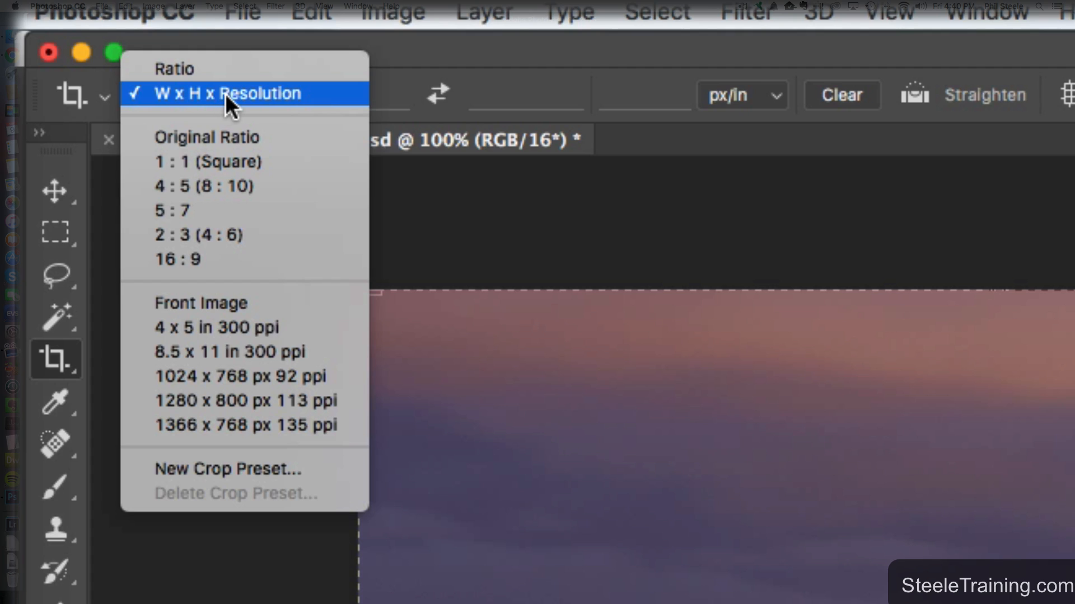
left_click(226, 93)
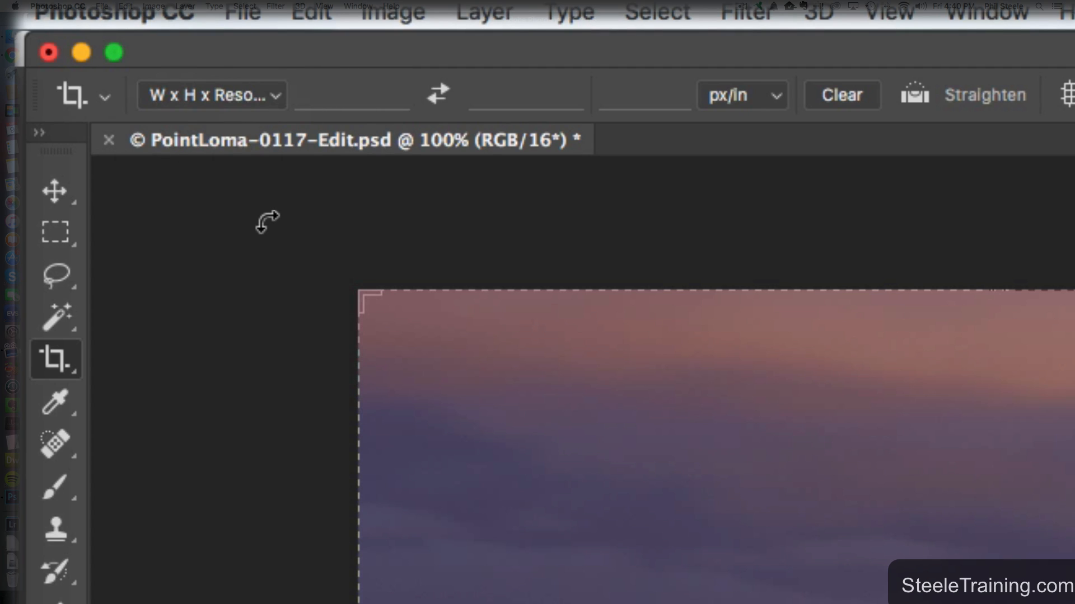
mouse_move(306, 214)
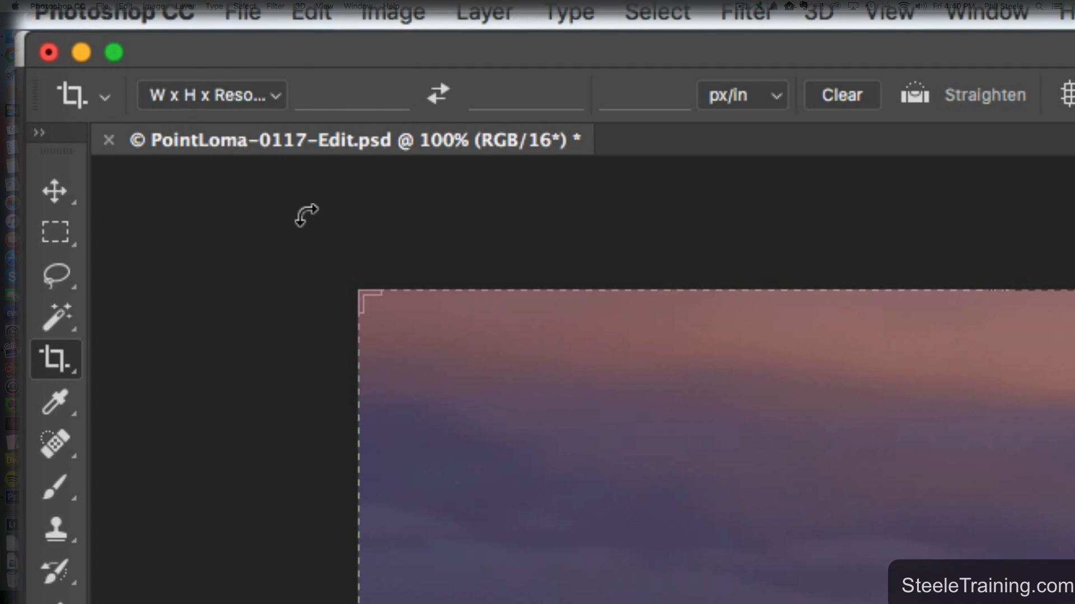
Set the crop to 851 px wide and 315 px high, keeping px/in resolution units
left_click(351, 95)
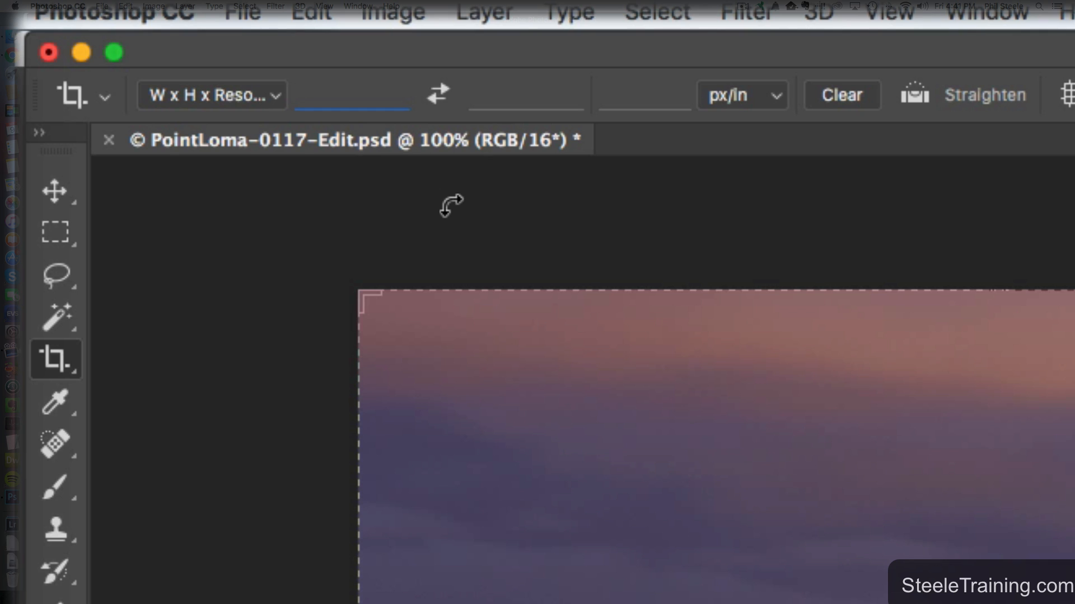
left_click(351, 95)
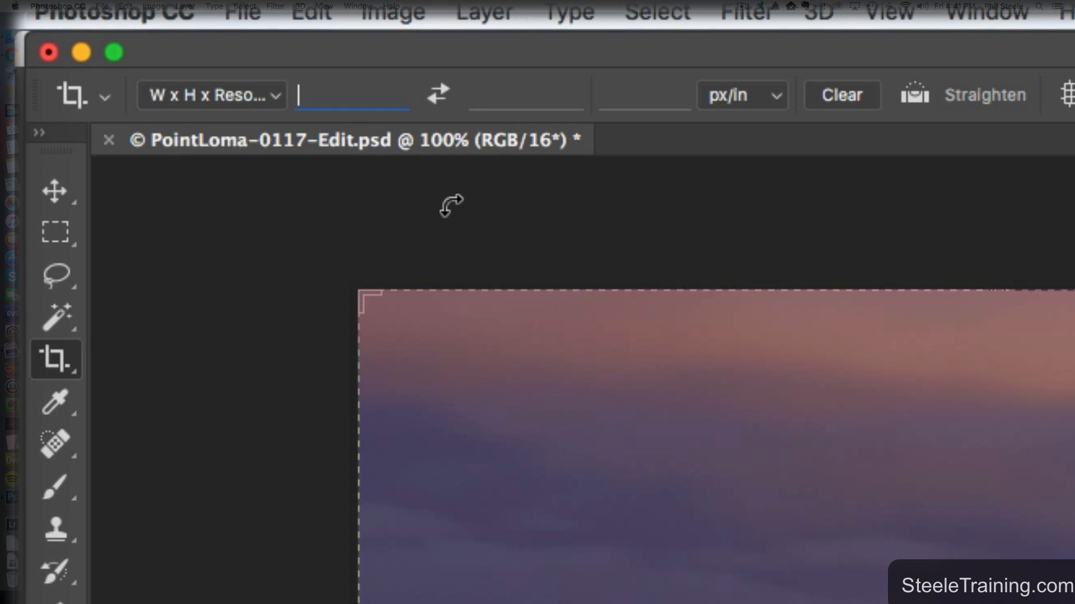
type("851")
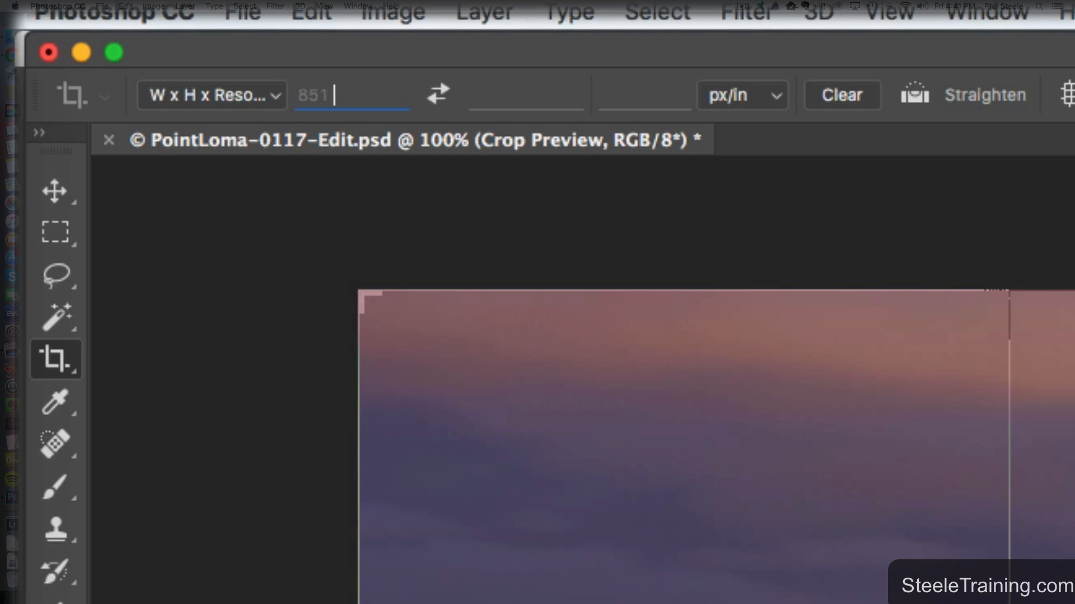
type("px")
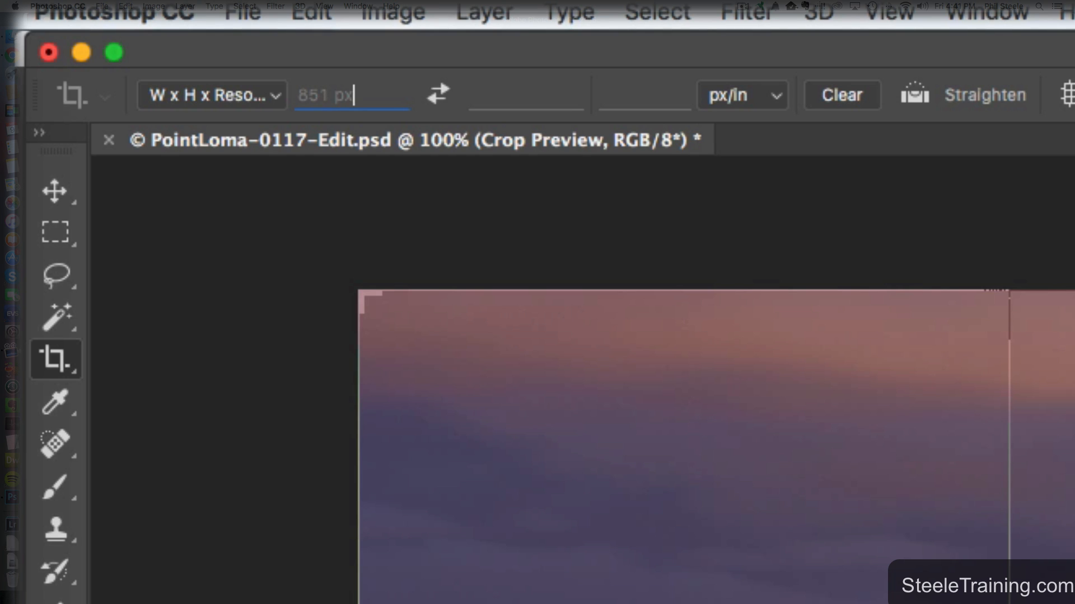
left_click(526, 95)
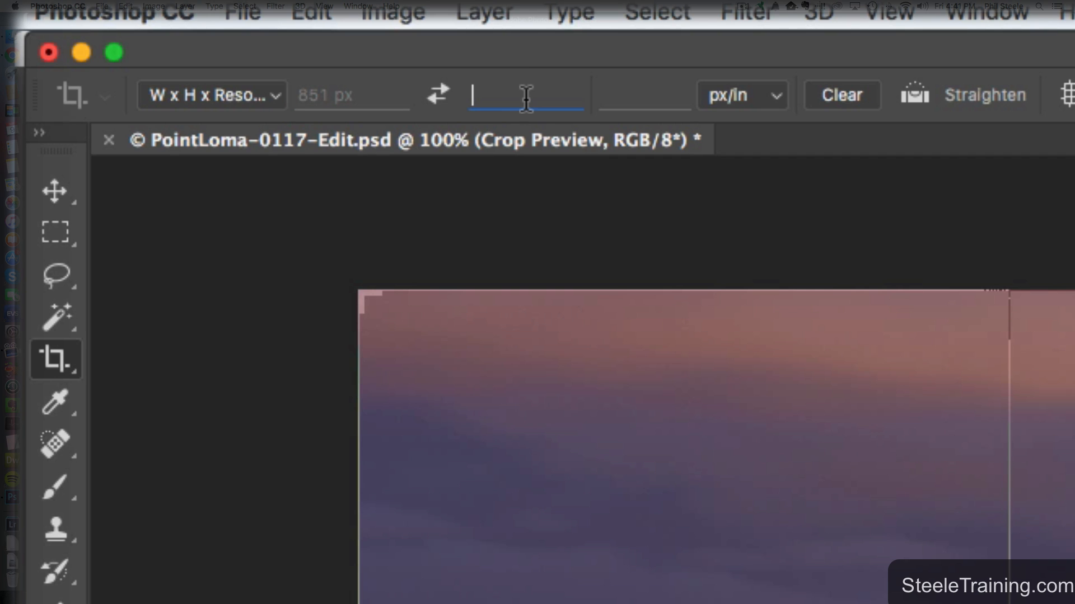
mouse_move(526, 96)
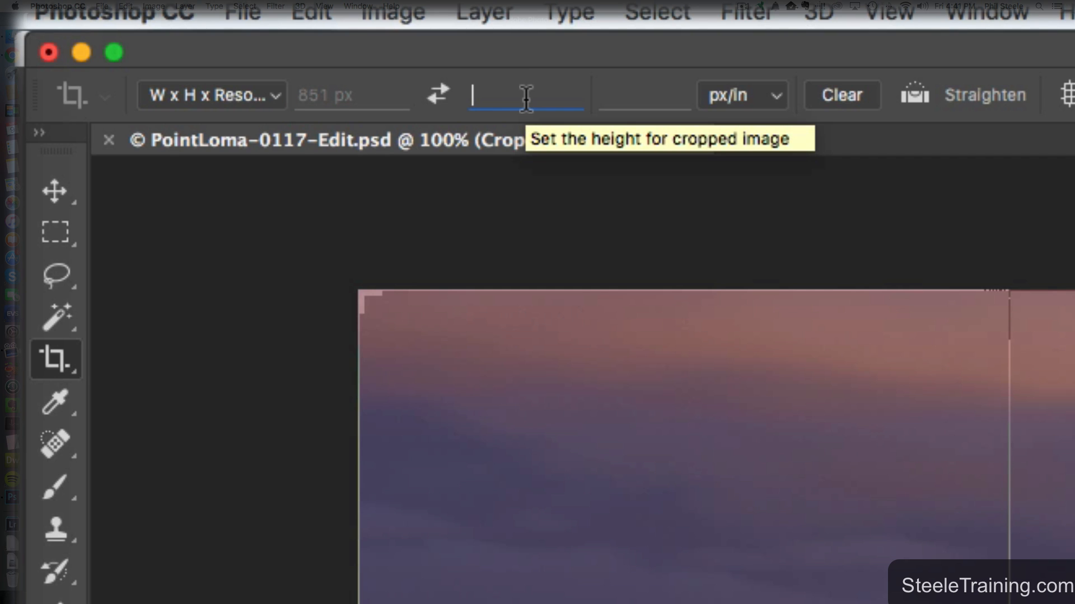
type("315")
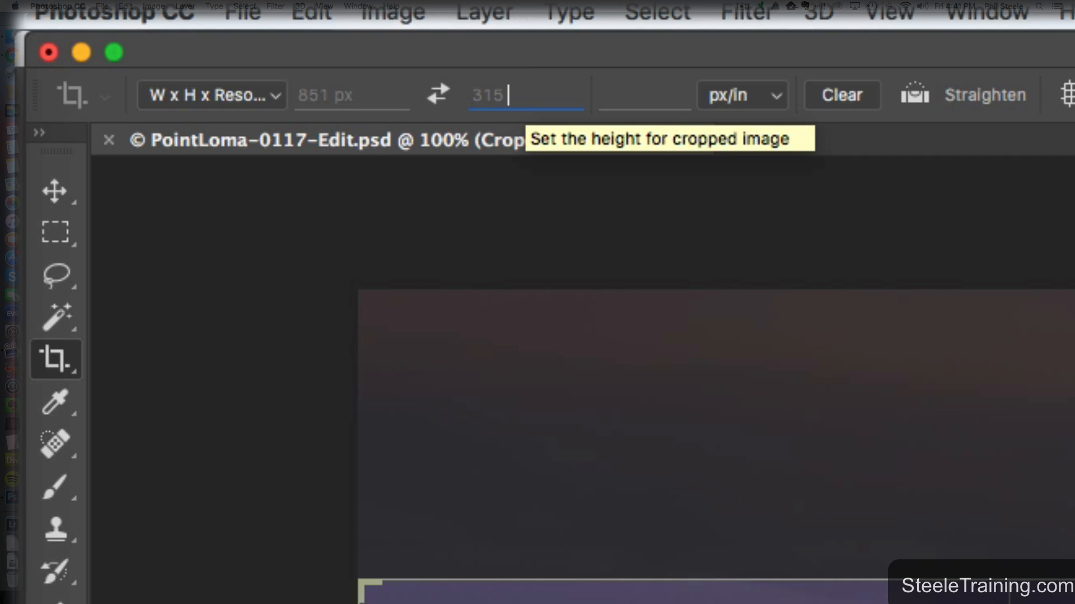
type("px")
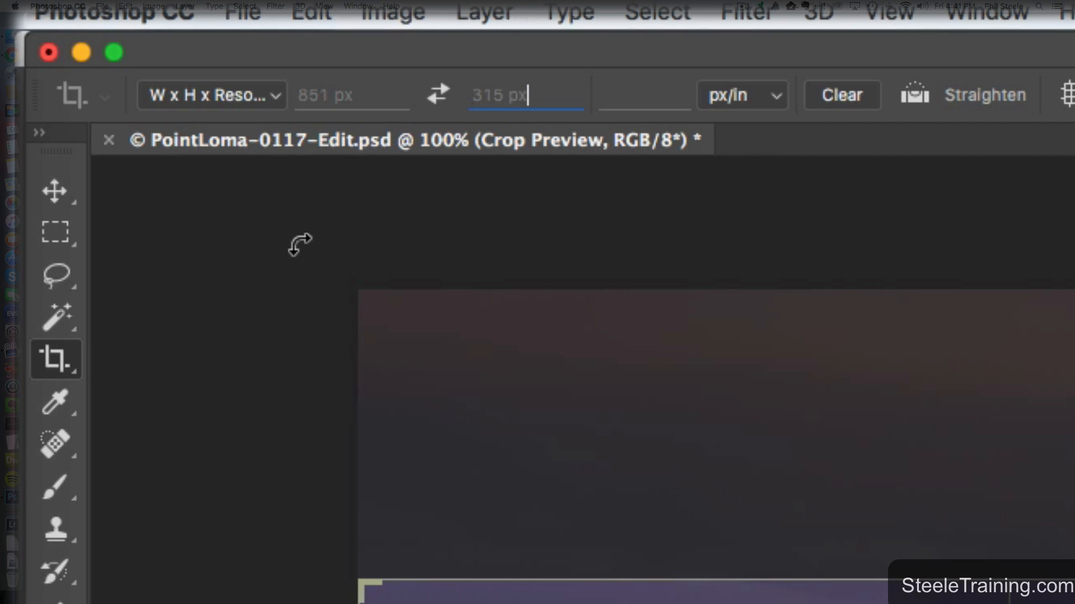
mouse_move(544, 159)
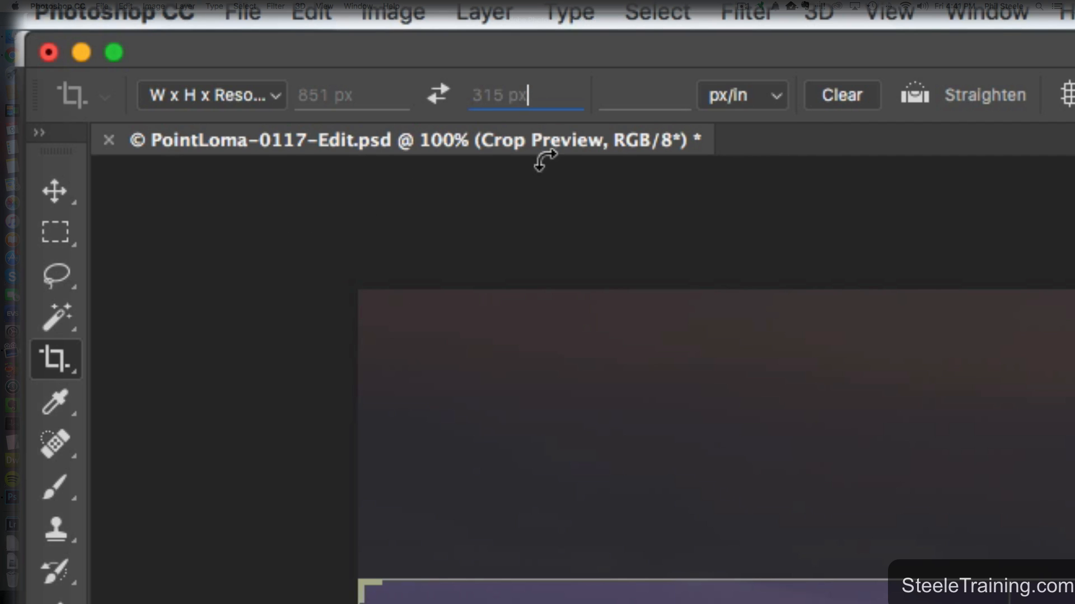
mouse_move(553, 206)
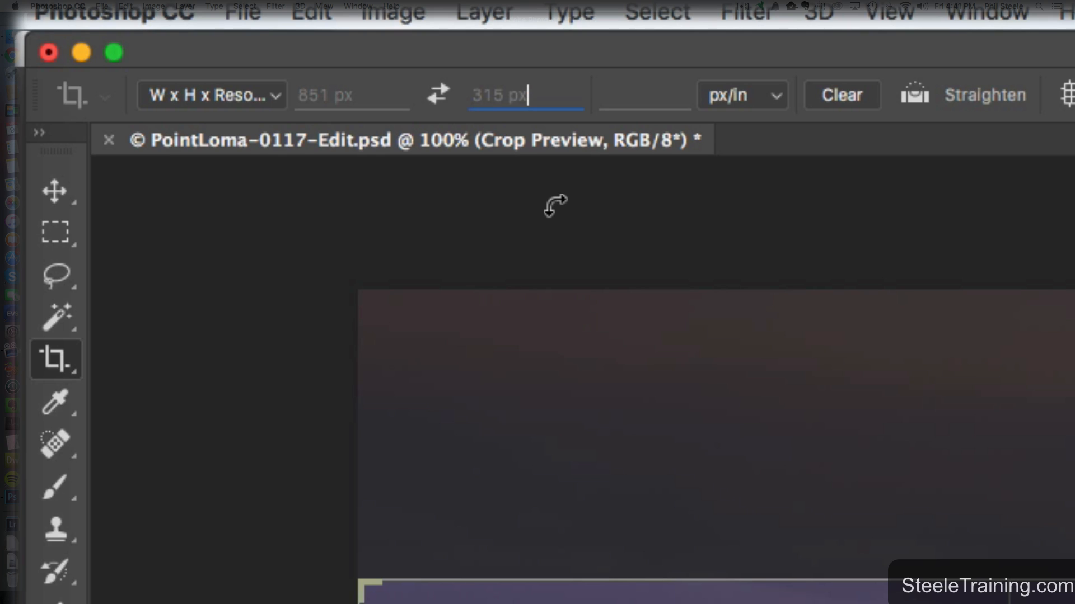
mouse_move(364, 188)
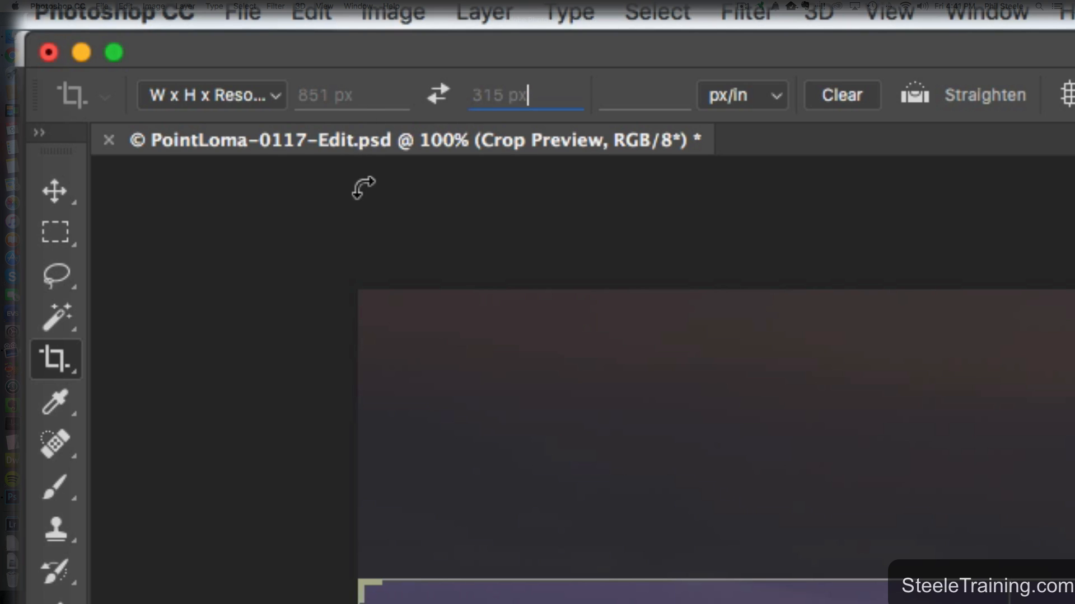
mouse_move(776, 110)
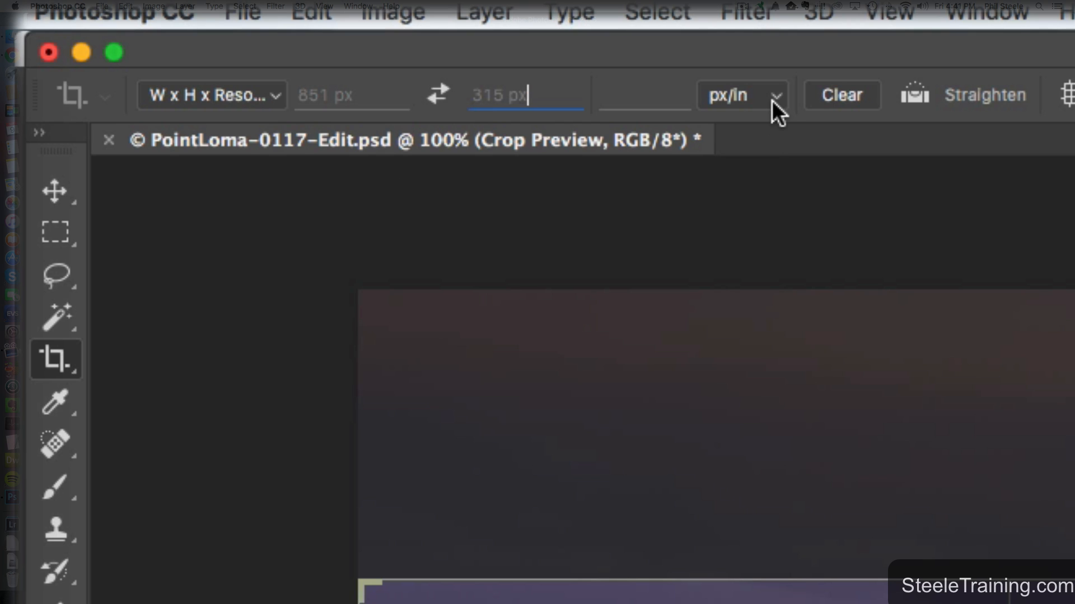
left_click(742, 94)
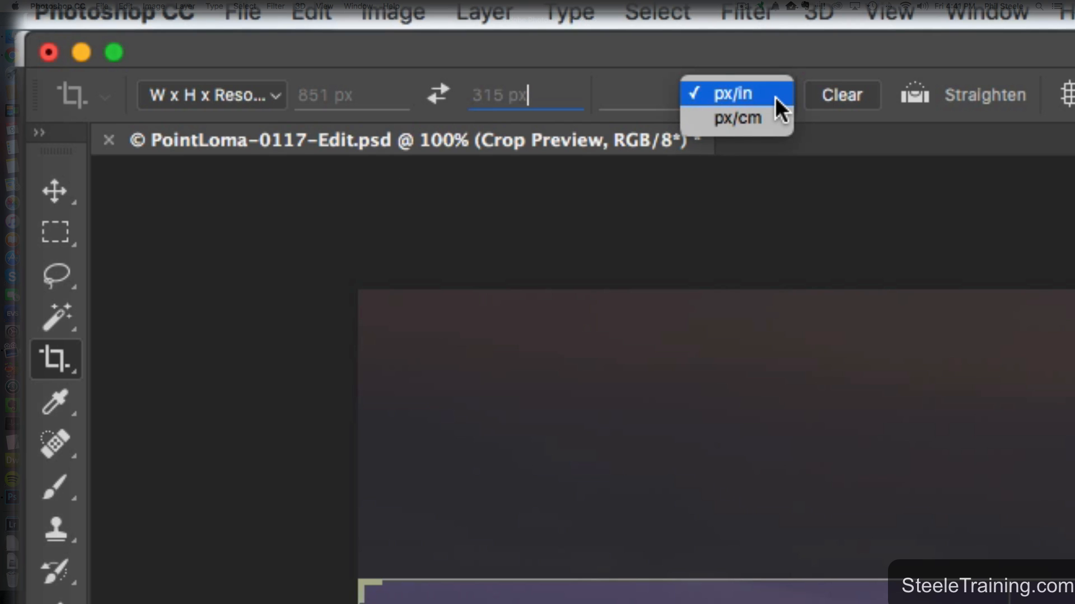
mouse_move(766, 109)
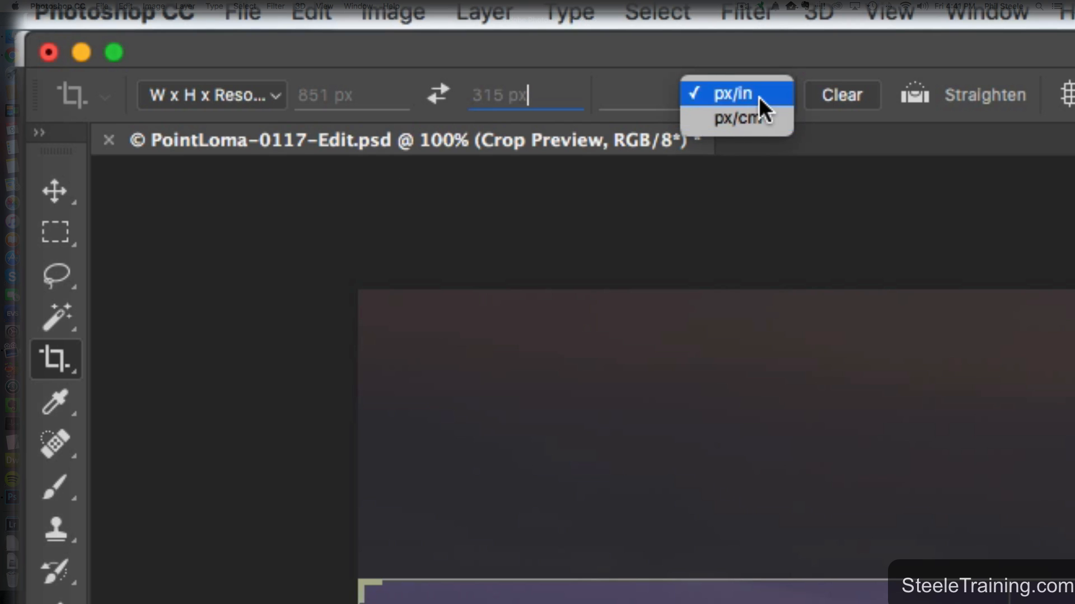
mouse_move(736, 116)
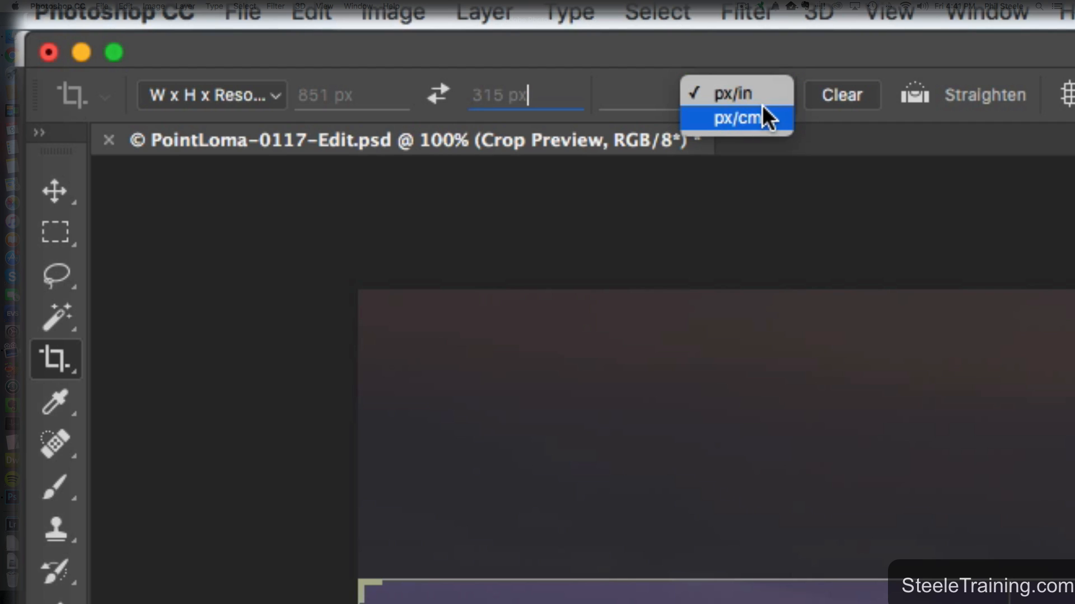
mouse_move(769, 131)
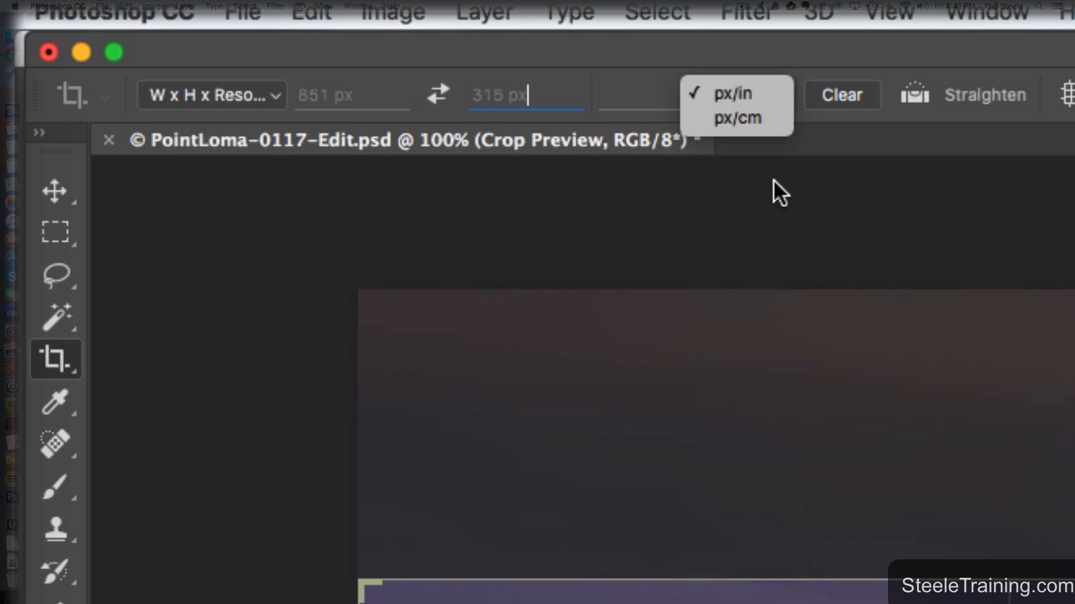
left_click(732, 94)
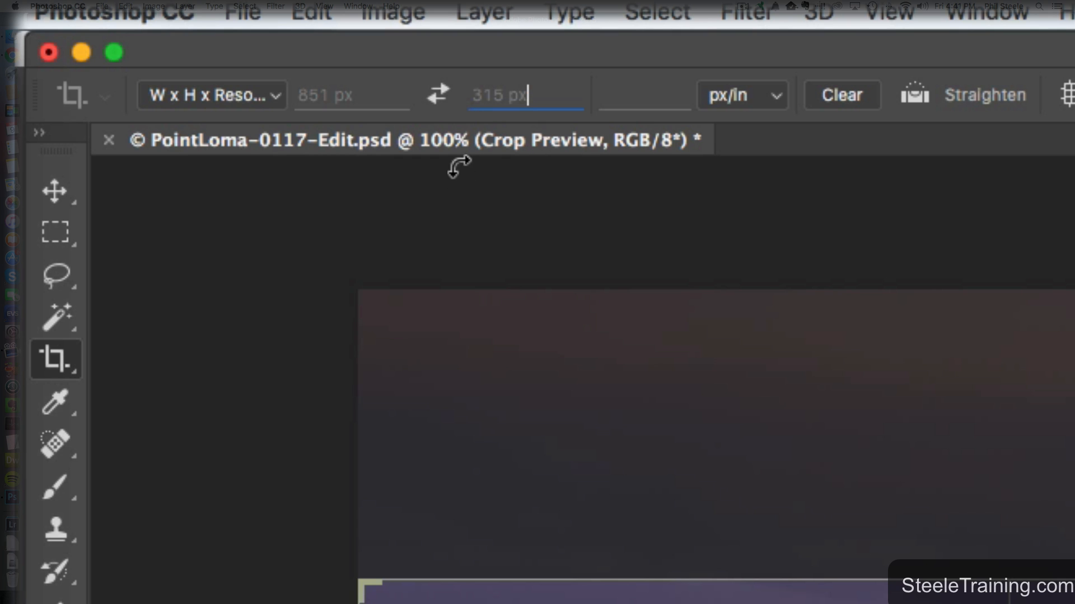
mouse_move(370, 602)
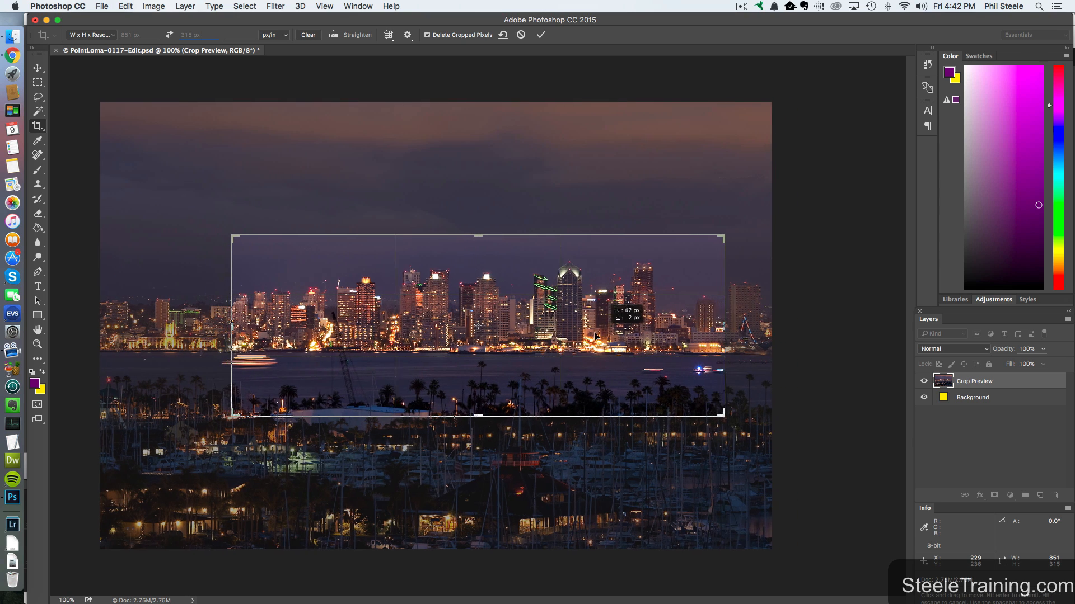
Position the 851 × 315 px crop frame to center the lit skyline and waterfront
left_click_drag(595, 336, 423, 358)
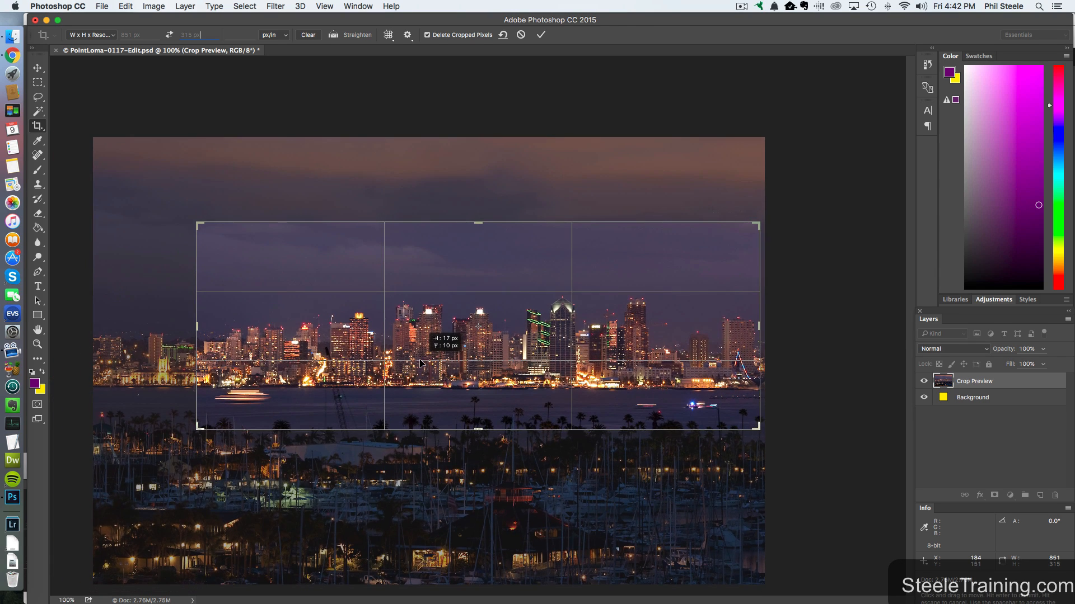
left_click_drag(425, 363, 425, 364)
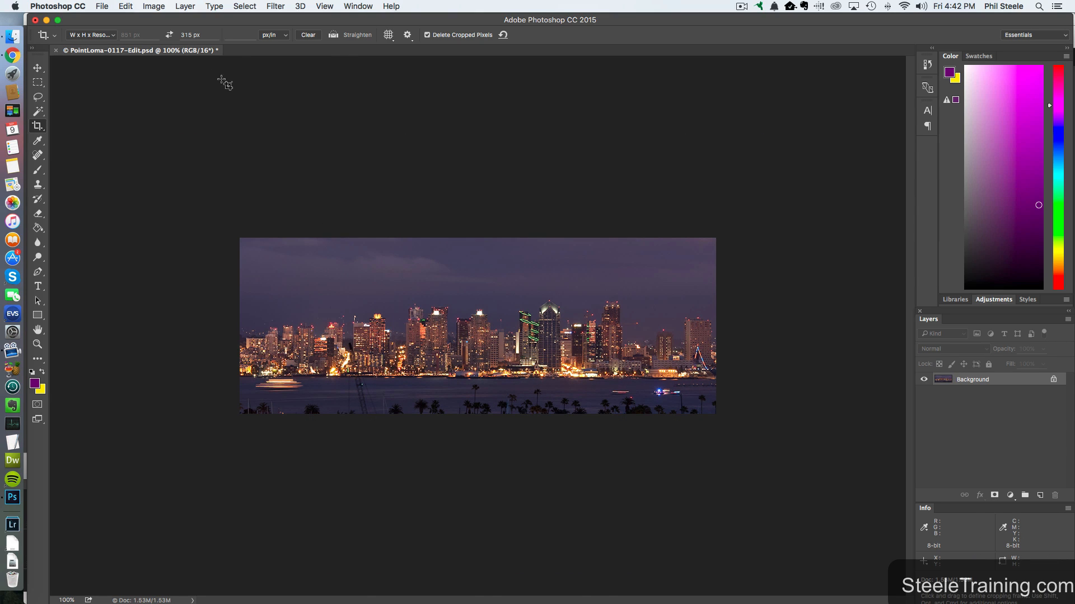
left_click(153, 6)
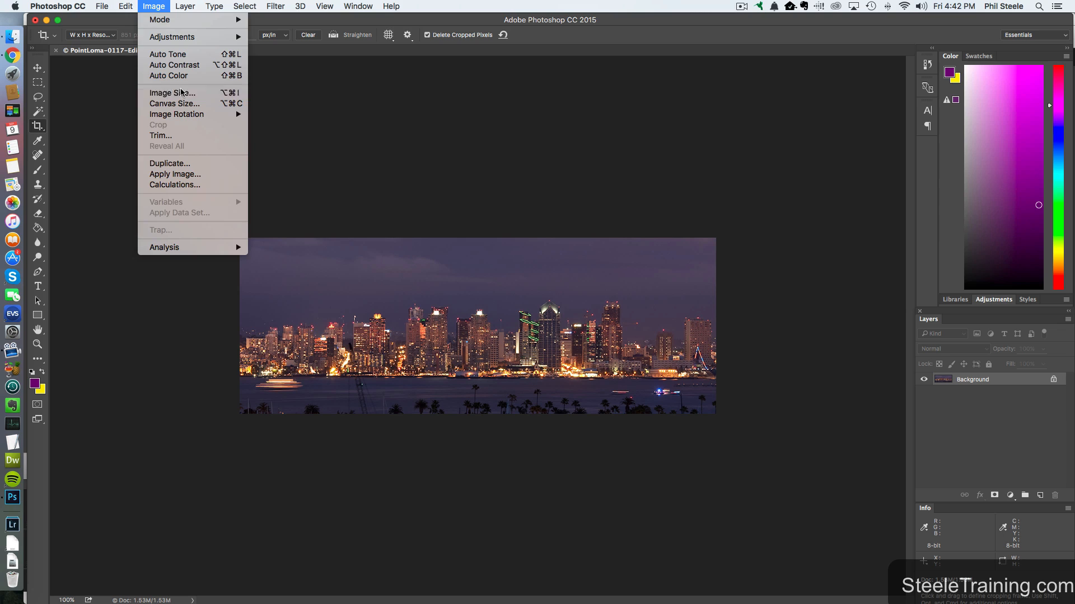
left_click(172, 93)
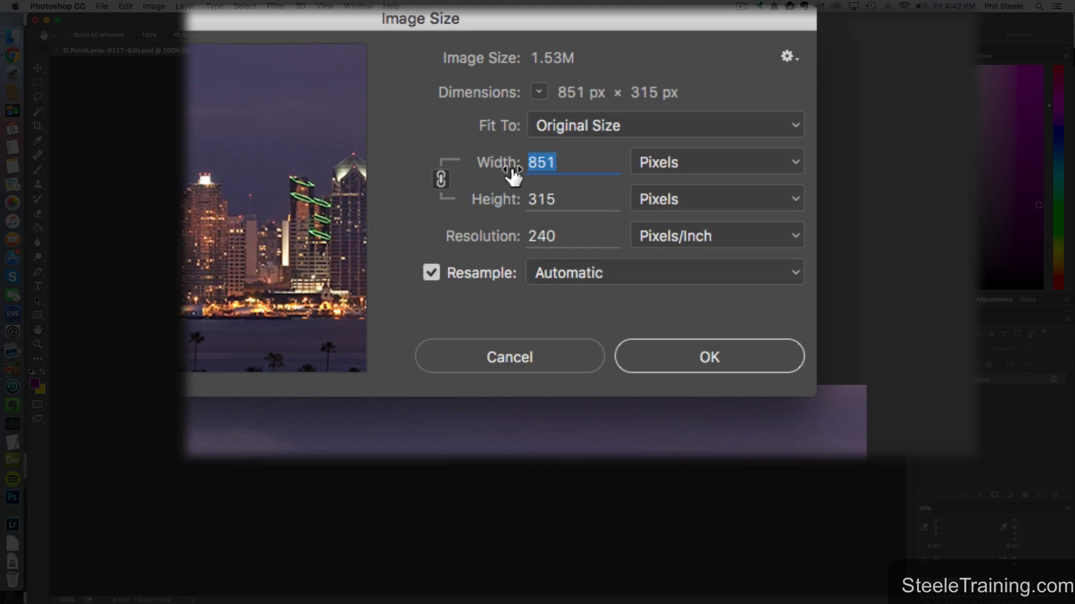
mouse_move(507, 202)
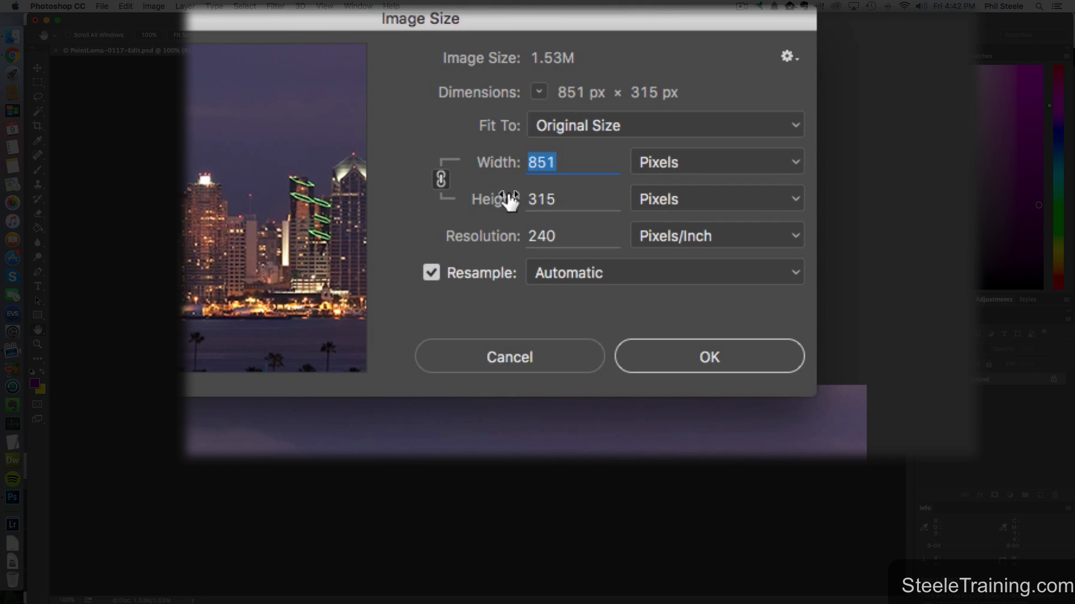
left_click(708, 357)
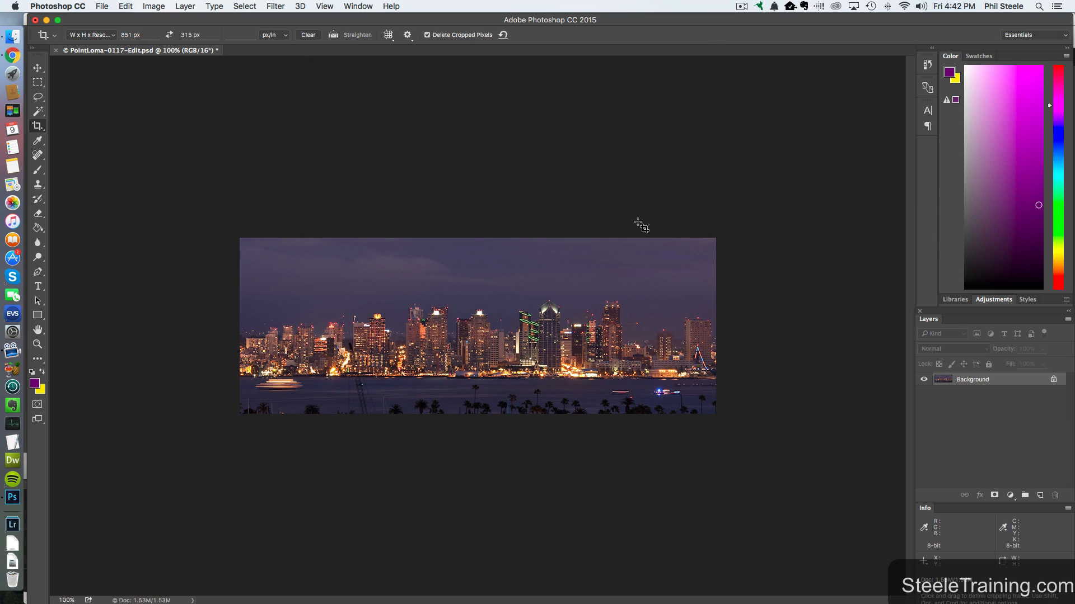
mouse_move(754, 242)
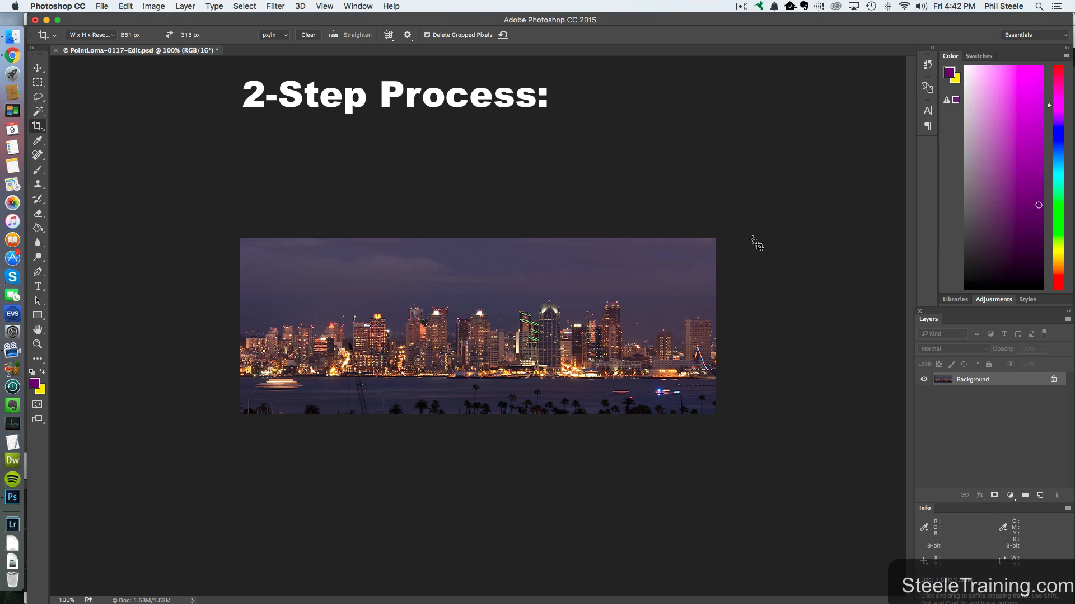
type("1. Crop to frame")
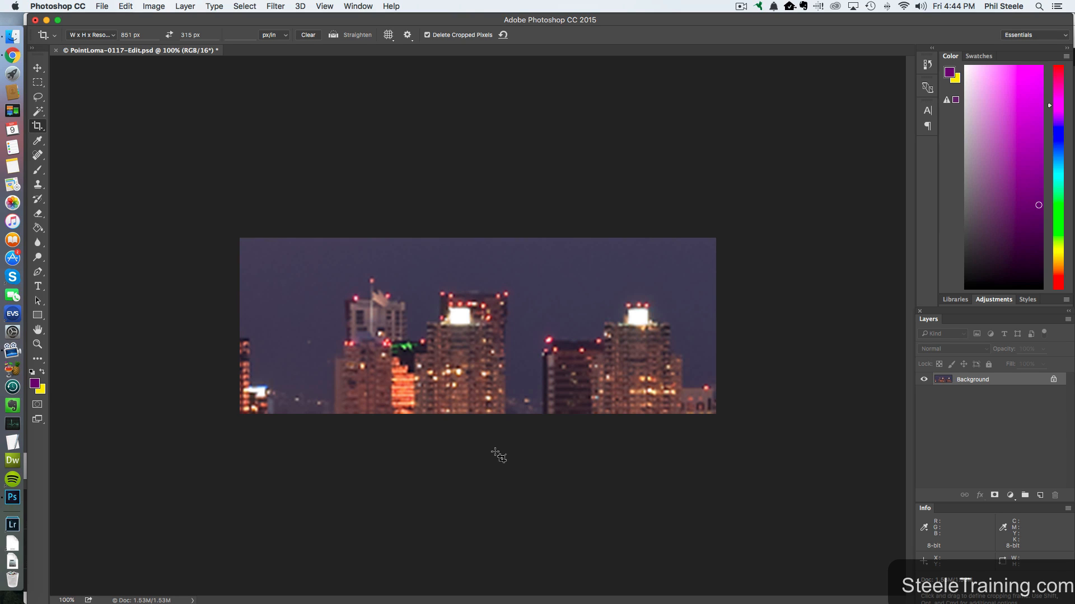
mouse_move(525, 439)
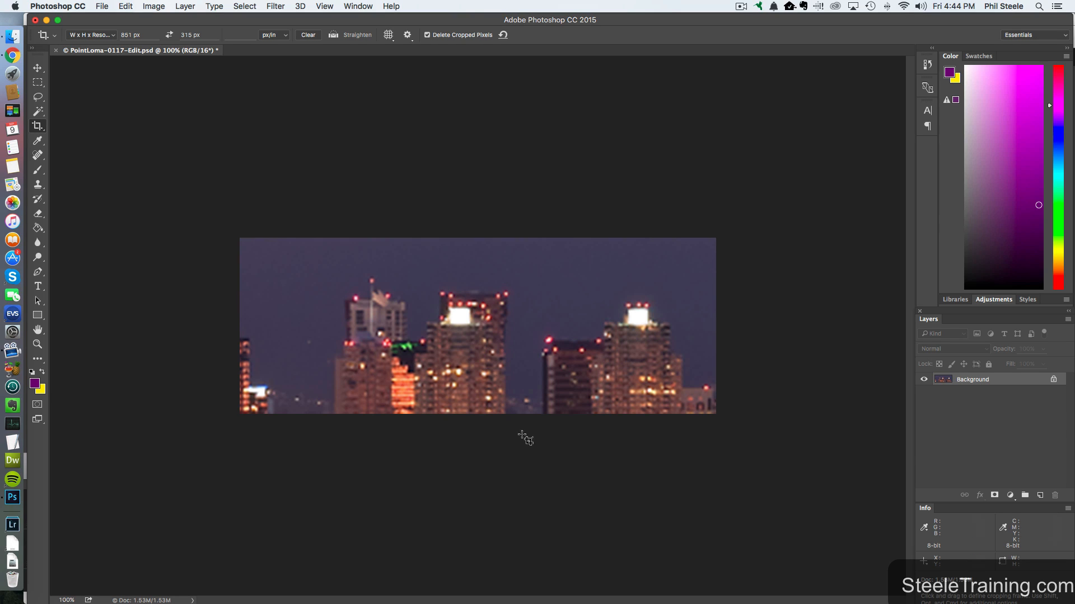